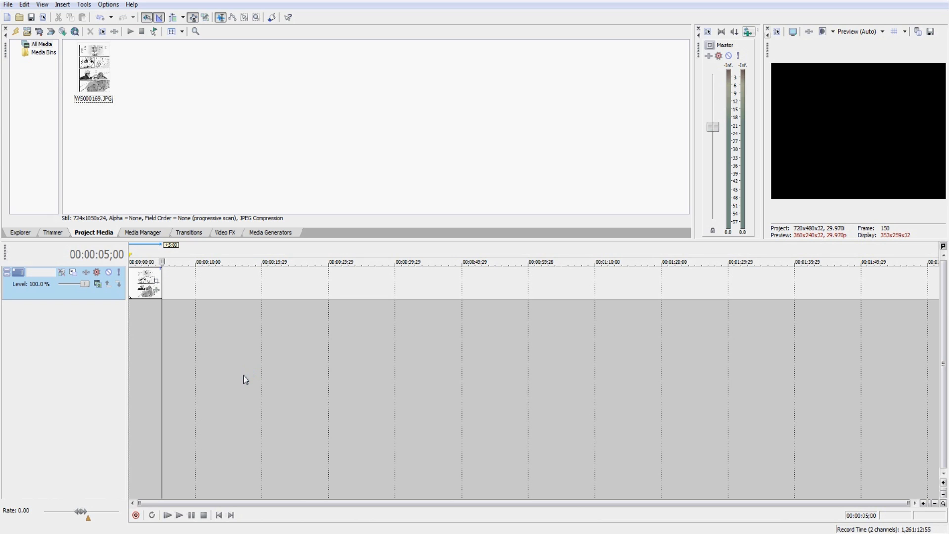
pyautogui.moveTo(220, 515)
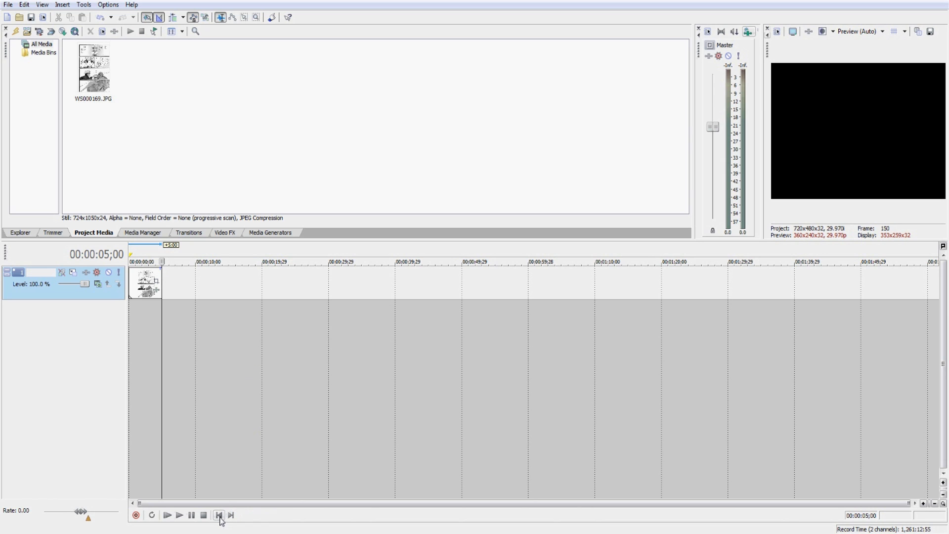
# Move the timeline cursor to the project start so the manga page shows in preview.
pyautogui.click(219, 515)
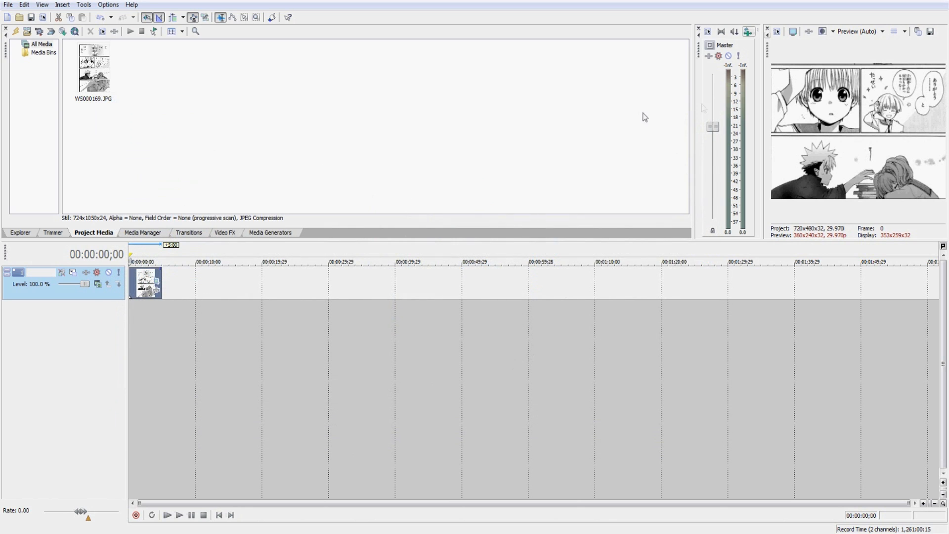
pyautogui.moveTo(182, 306)
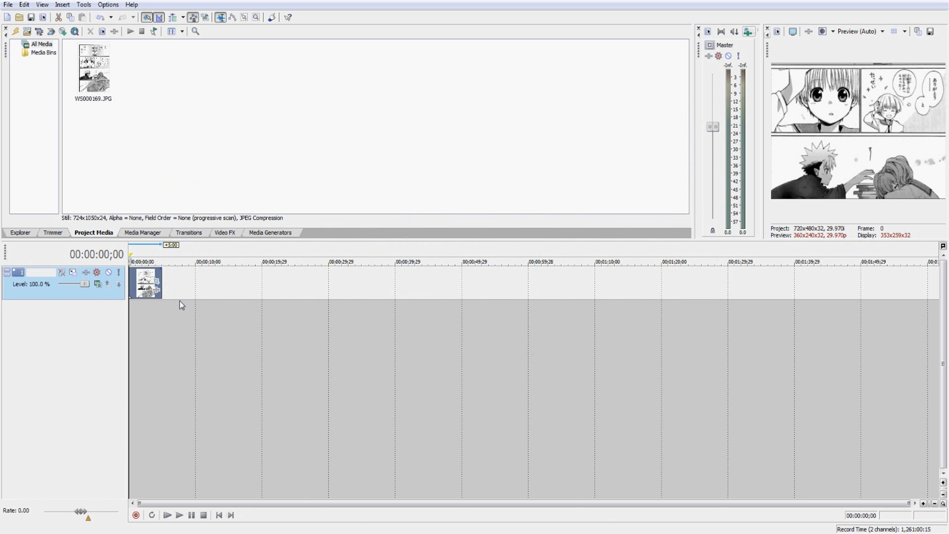
pyautogui.moveTo(168, 307)
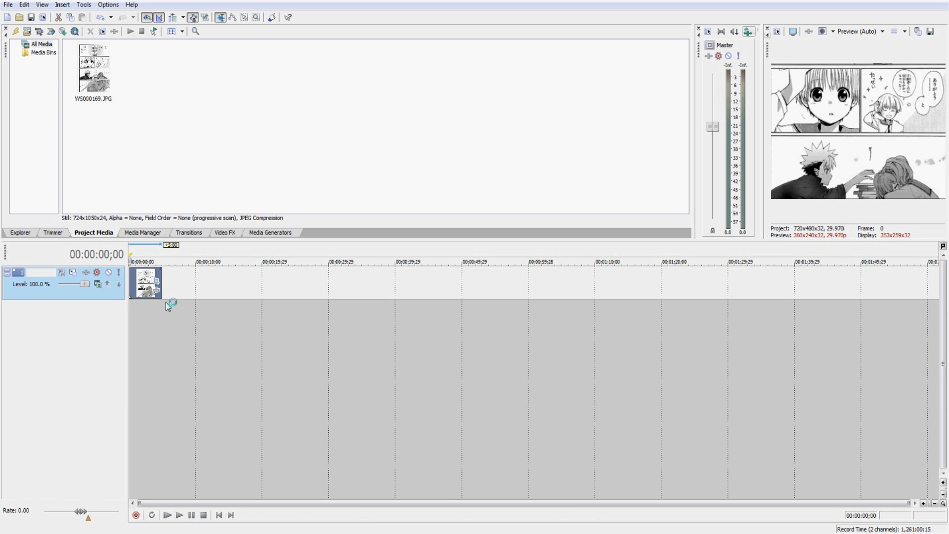
pyautogui.moveTo(168, 306)
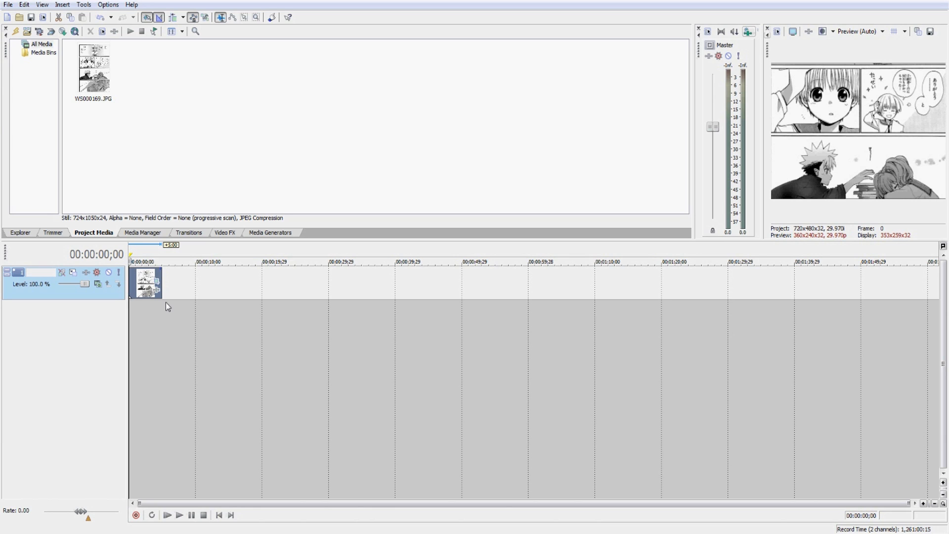
pyautogui.moveTo(155, 319)
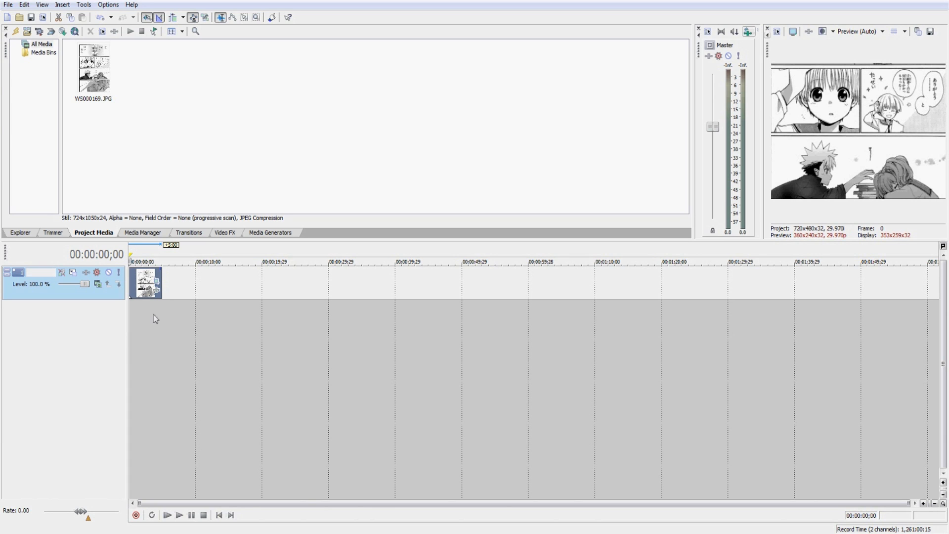
pyautogui.moveTo(226, 428)
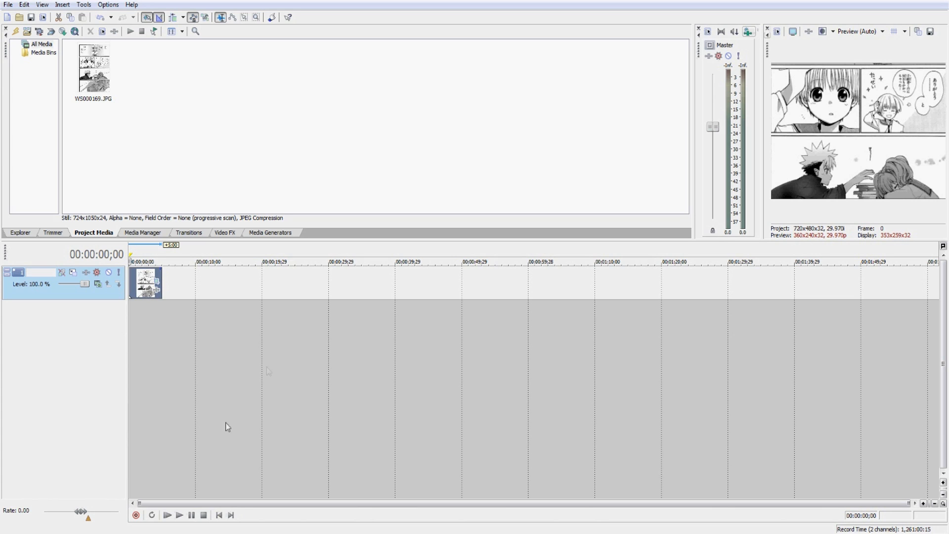
pyautogui.moveTo(174, 380)
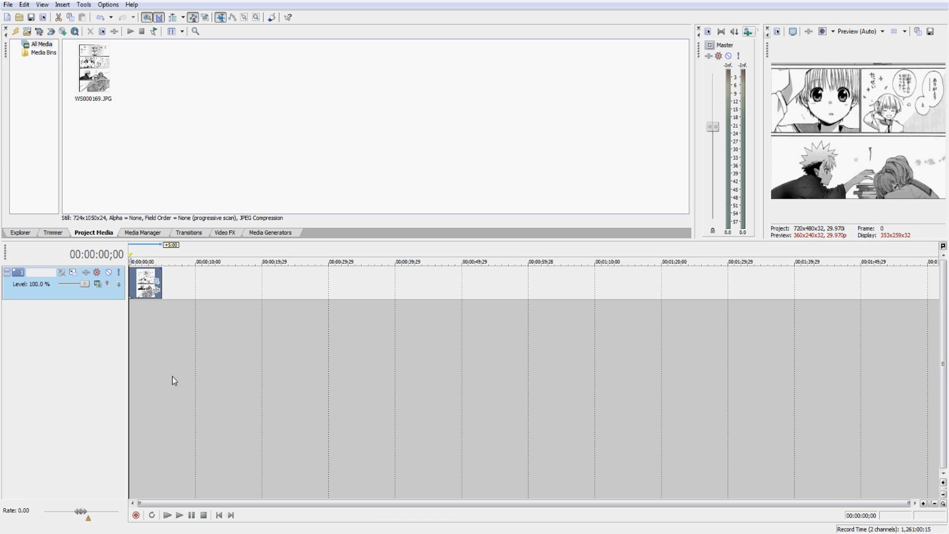
pyautogui.moveTo(171, 381)
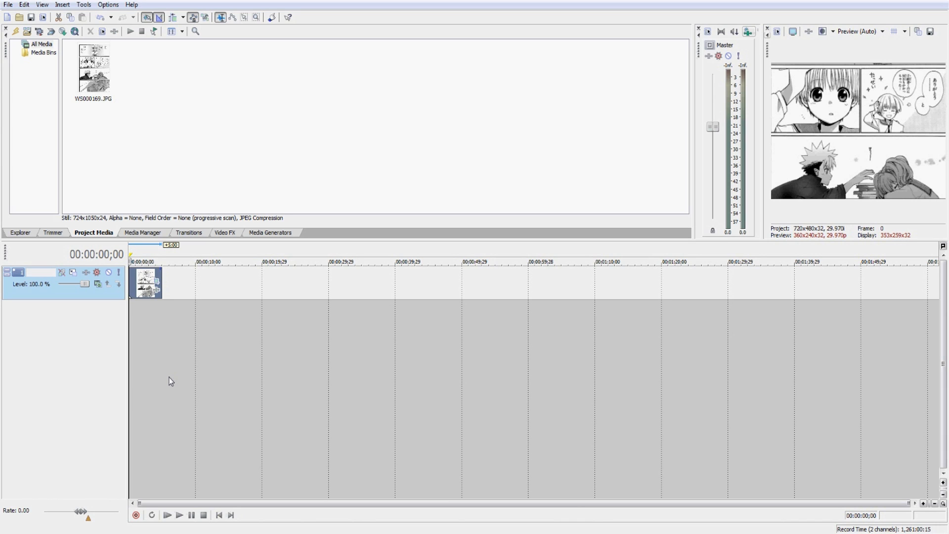
pyautogui.moveTo(168, 381)
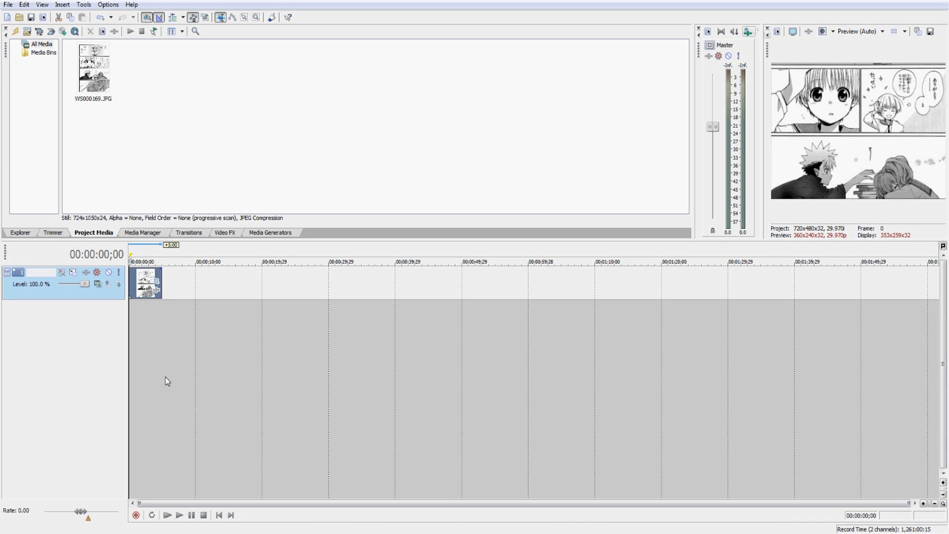
pyautogui.moveTo(165, 386)
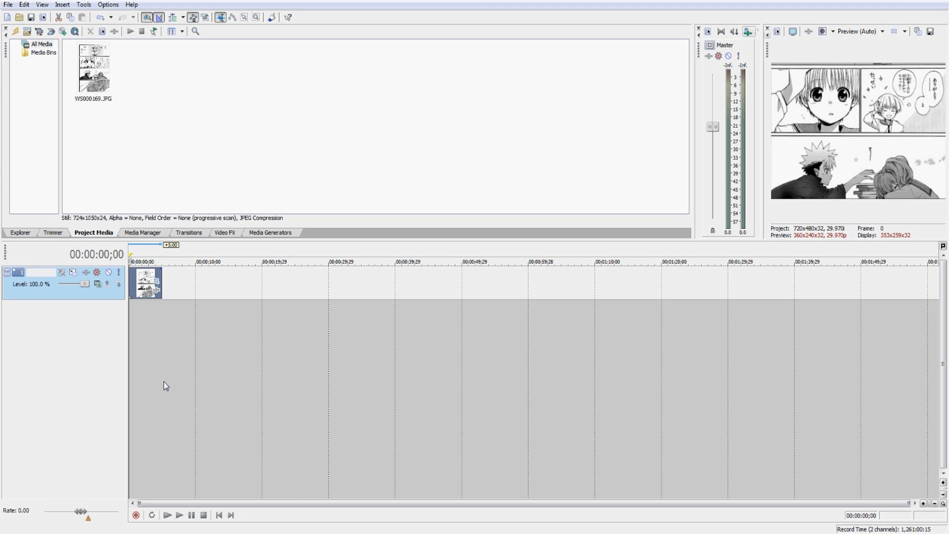
pyautogui.moveTo(148, 378)
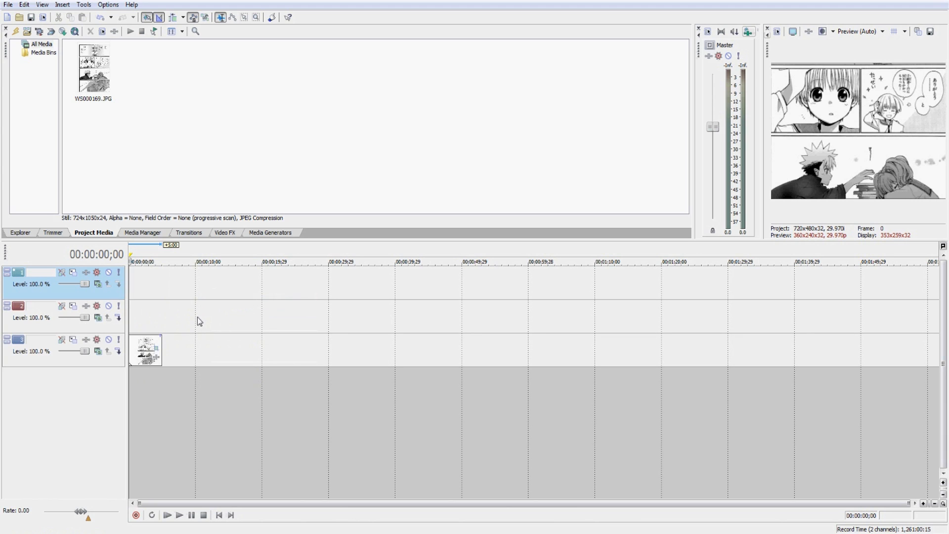
pyautogui.moveTo(193, 336)
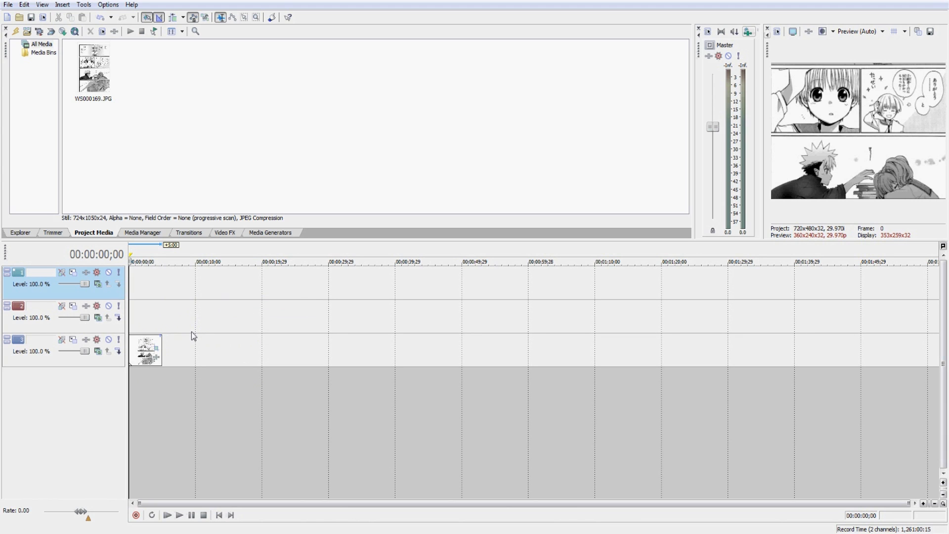
pyautogui.moveTo(162, 312)
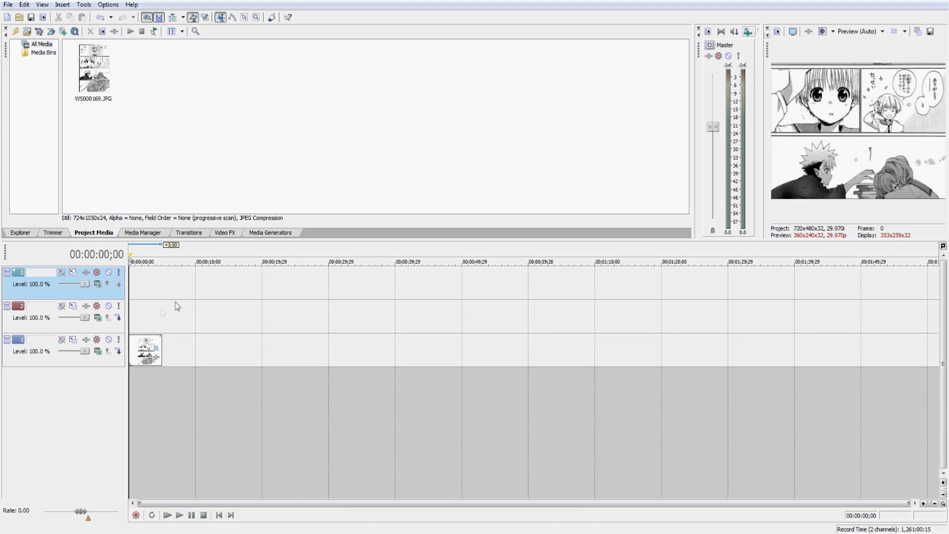
pyautogui.moveTo(303, 310)
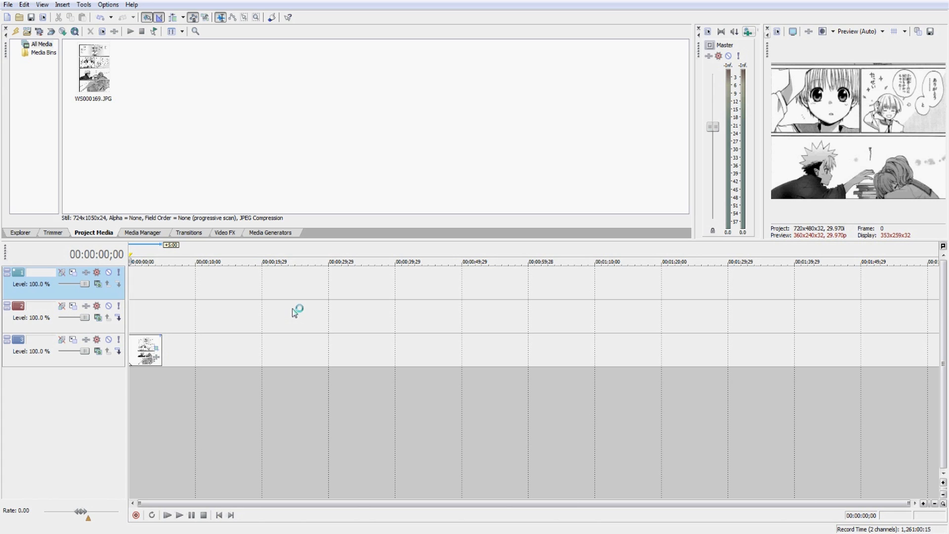
pyautogui.moveTo(293, 313)
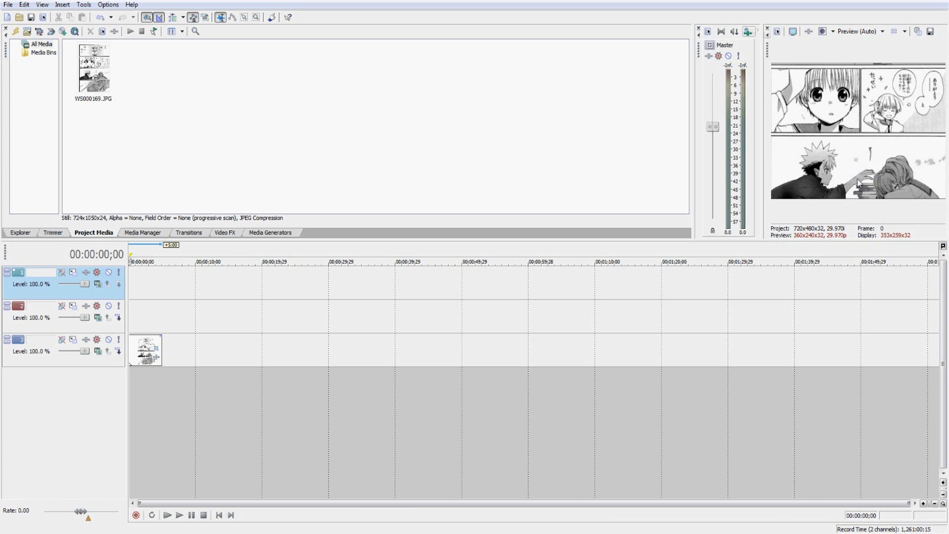
pyautogui.moveTo(793, 185)
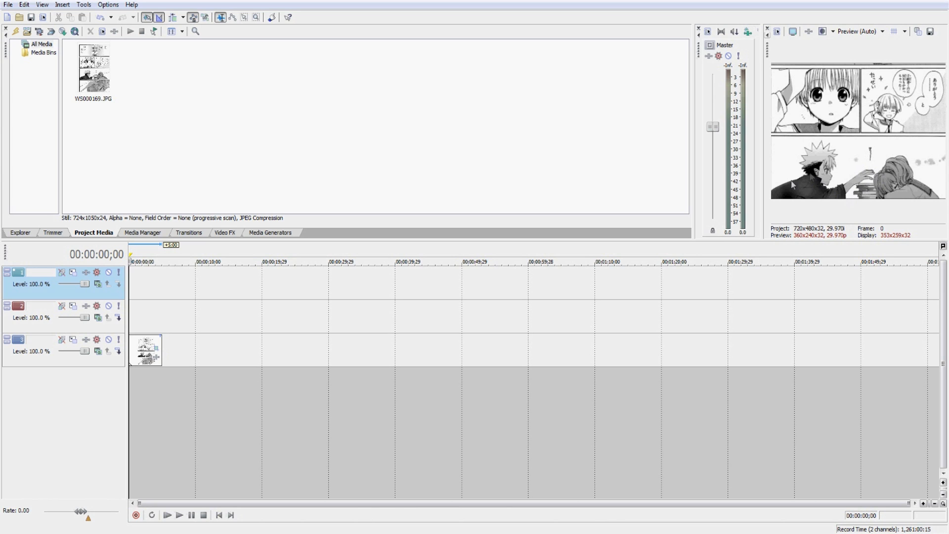
pyautogui.moveTo(829, 151)
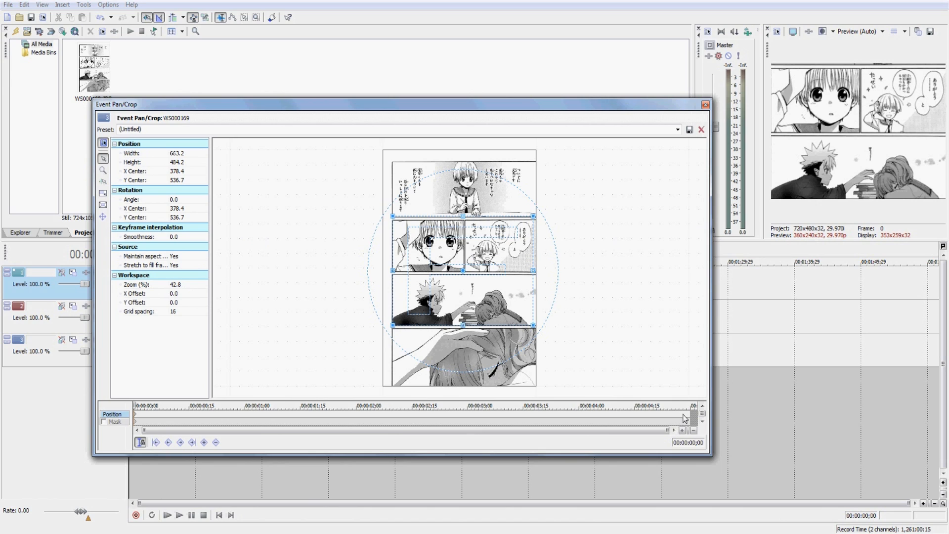
# Jump to the clip's last keyframe at 00:00:04;28 to check the page framing.
pyautogui.click(204, 442)
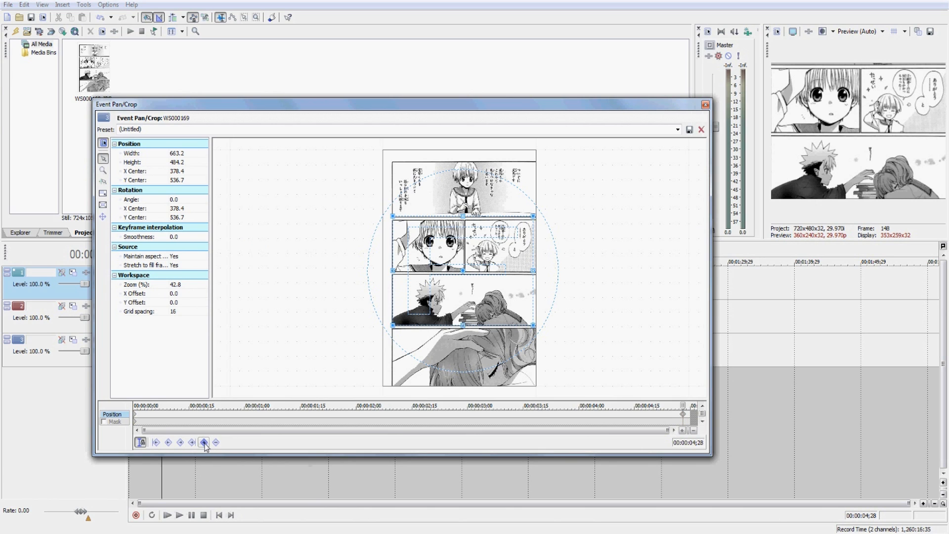
pyautogui.moveTo(103, 203)
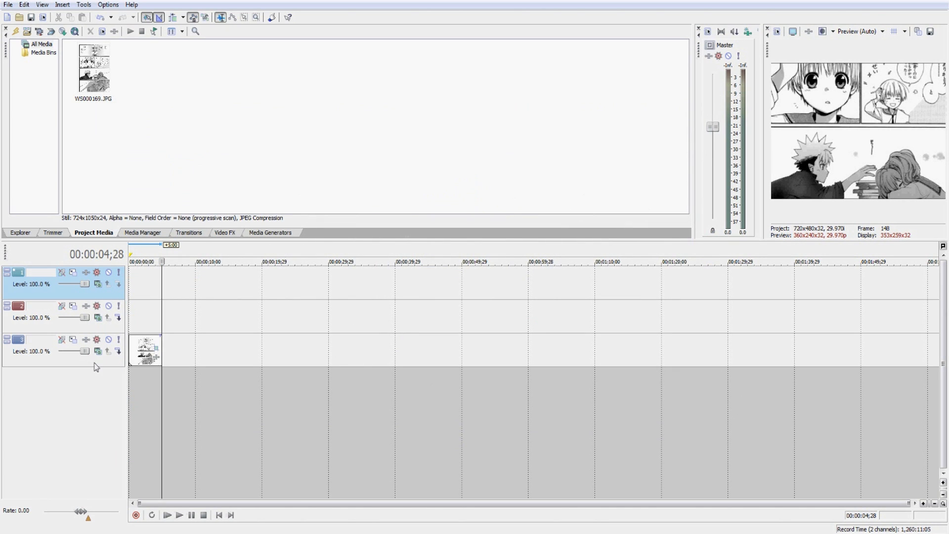
# Copy the manga page clip onto each empty track and a newly inserted fourth track.
pyautogui.rightClick(145, 350)
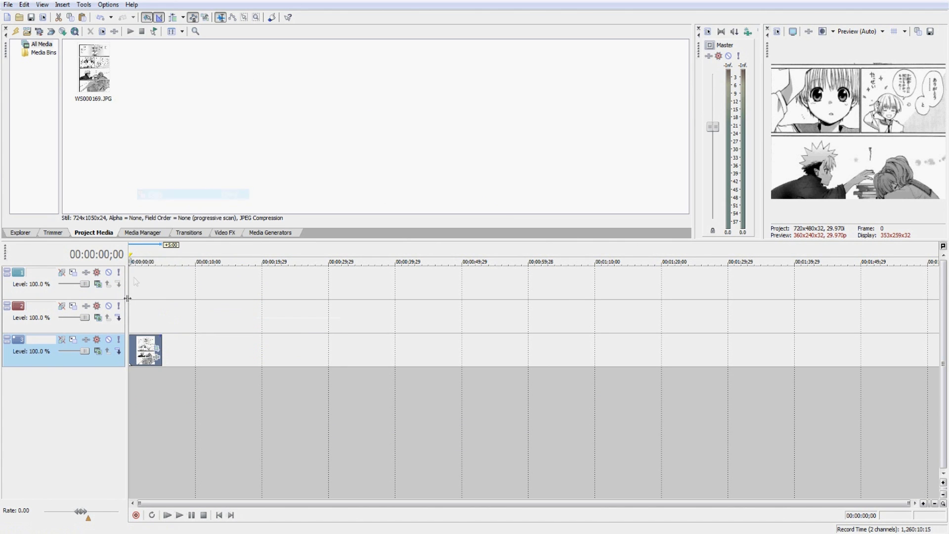
pyautogui.rightClick(131, 316)
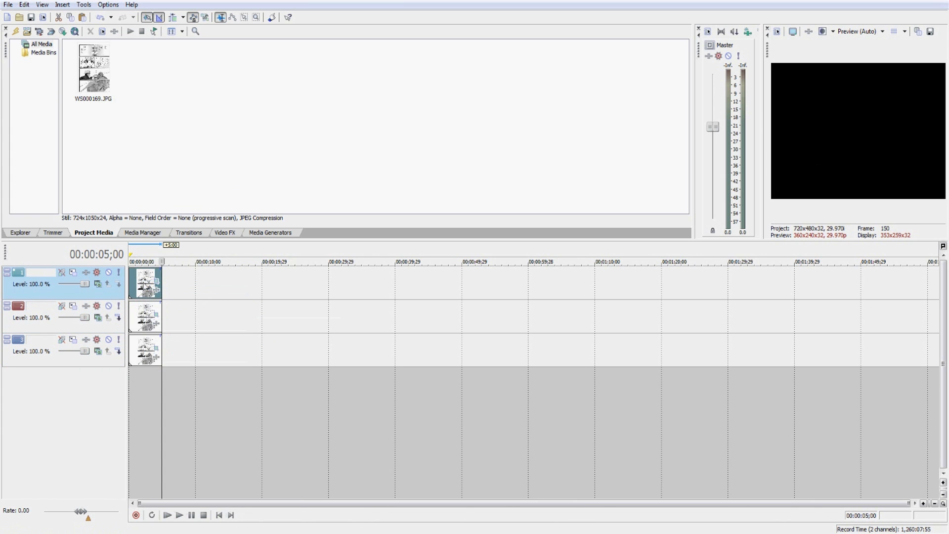
pyautogui.rightClick(63, 314)
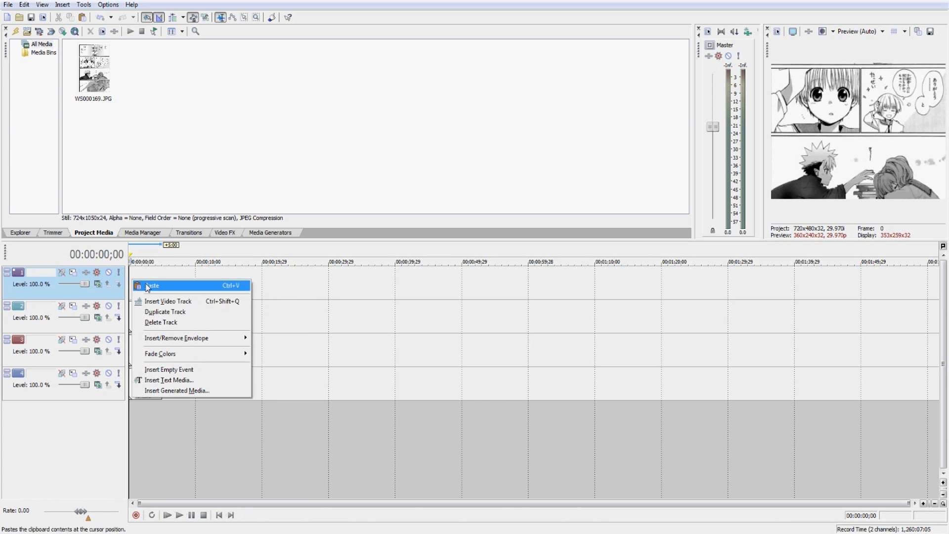
pyautogui.click(153, 285)
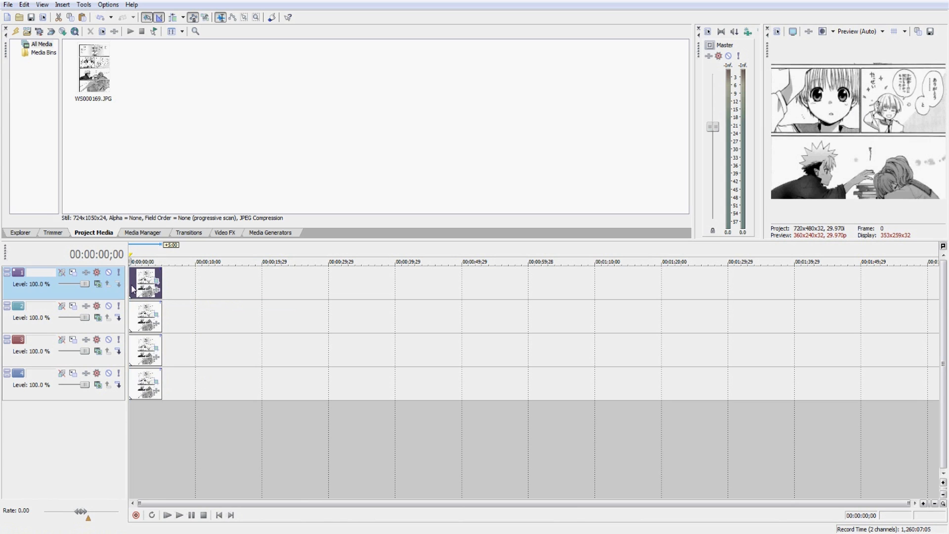
pyautogui.moveTo(134, 321)
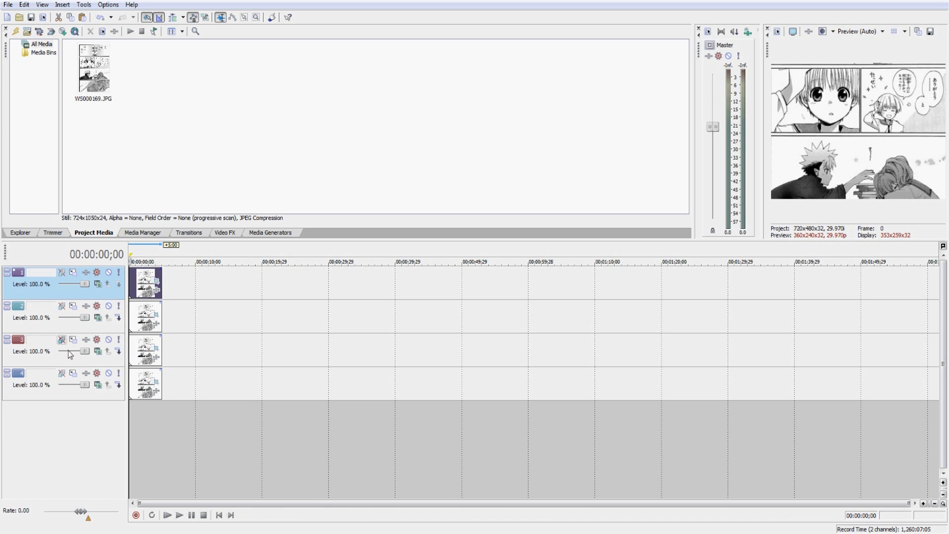
pyautogui.moveTo(71, 361)
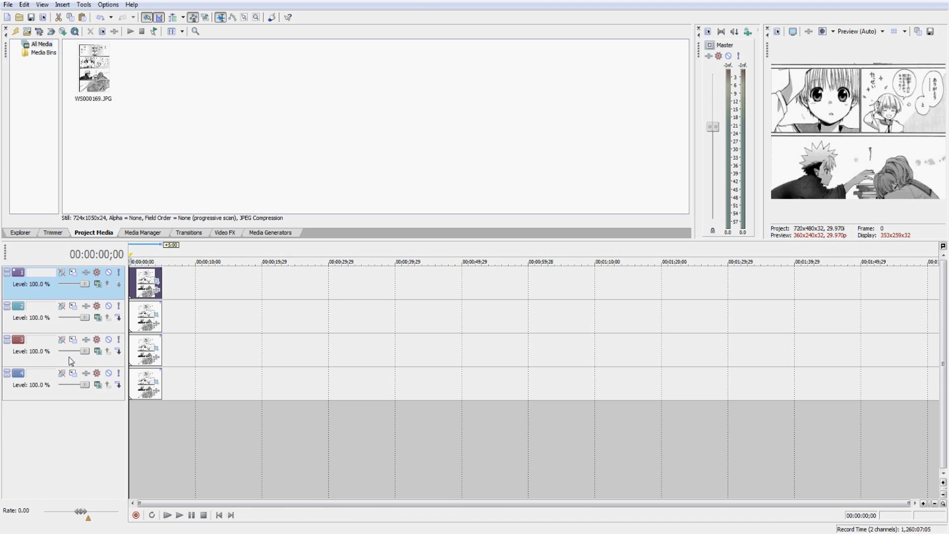
pyautogui.moveTo(311, 388)
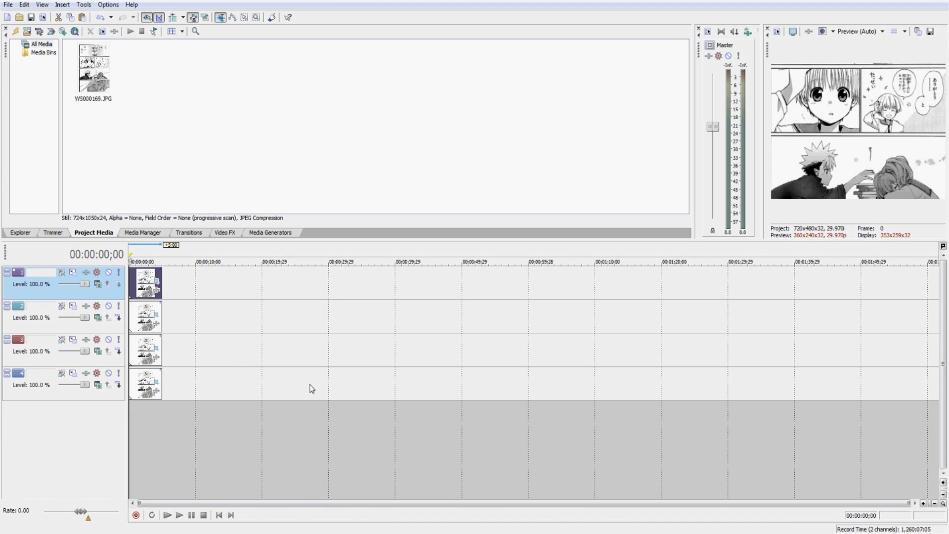
pyautogui.moveTo(381, 473)
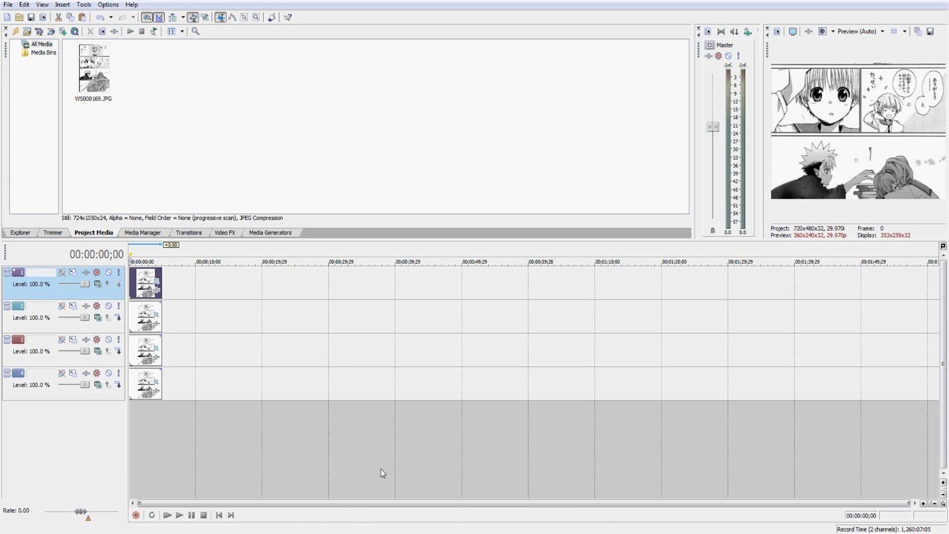
pyautogui.moveTo(325, 353)
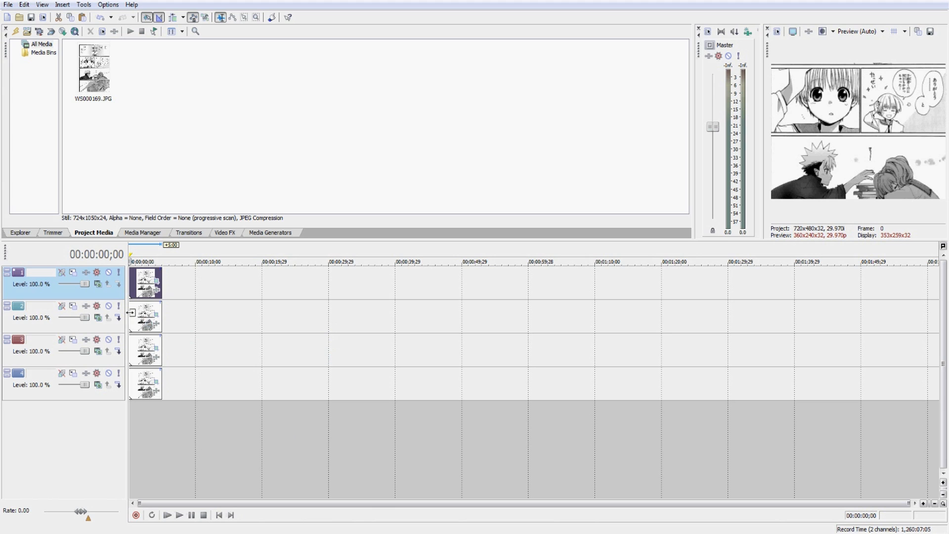
pyautogui.moveTo(155, 283)
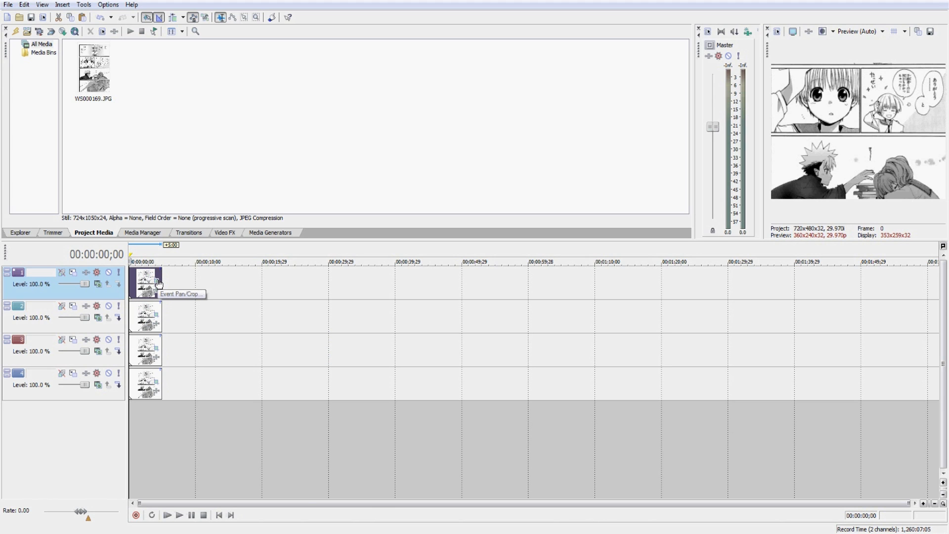
pyautogui.moveTo(156, 386)
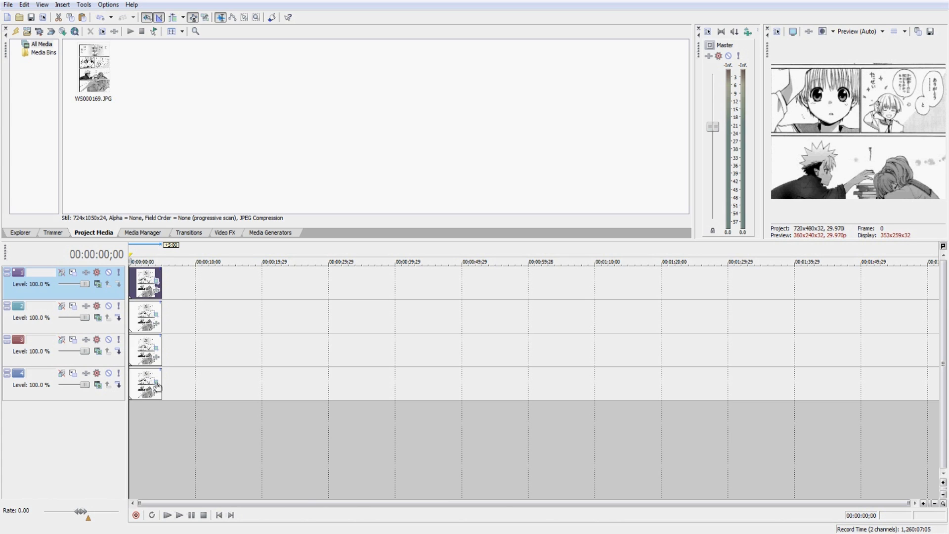
pyautogui.moveTo(156, 384)
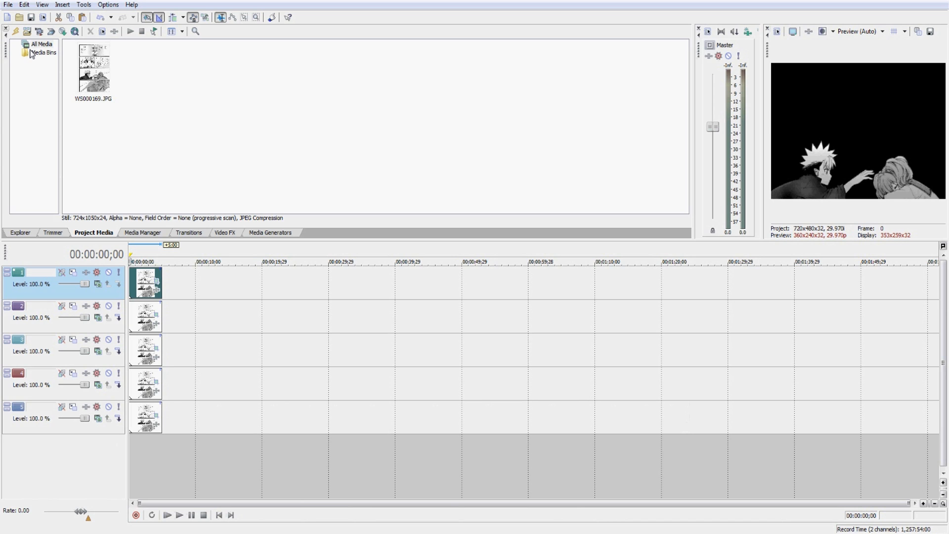
pyautogui.moveTo(650, 297)
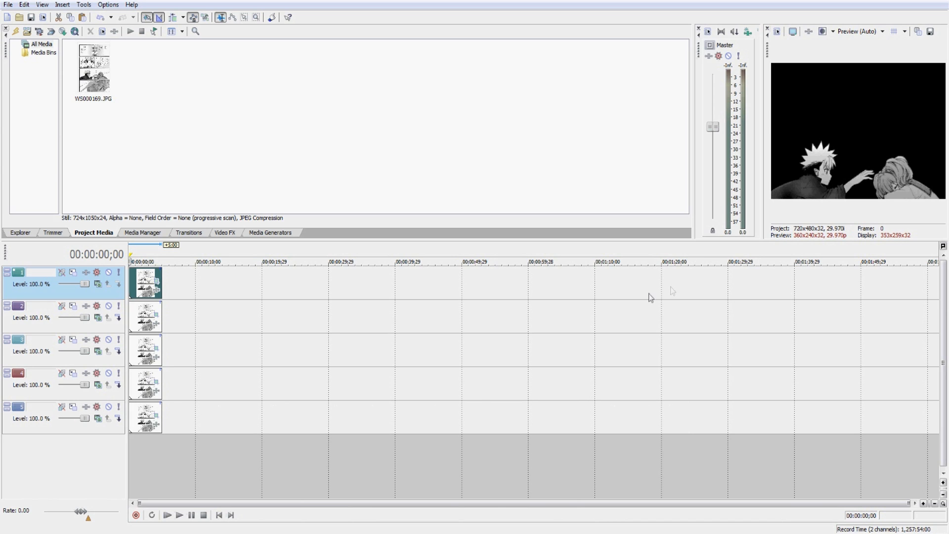
pyautogui.moveTo(405, 336)
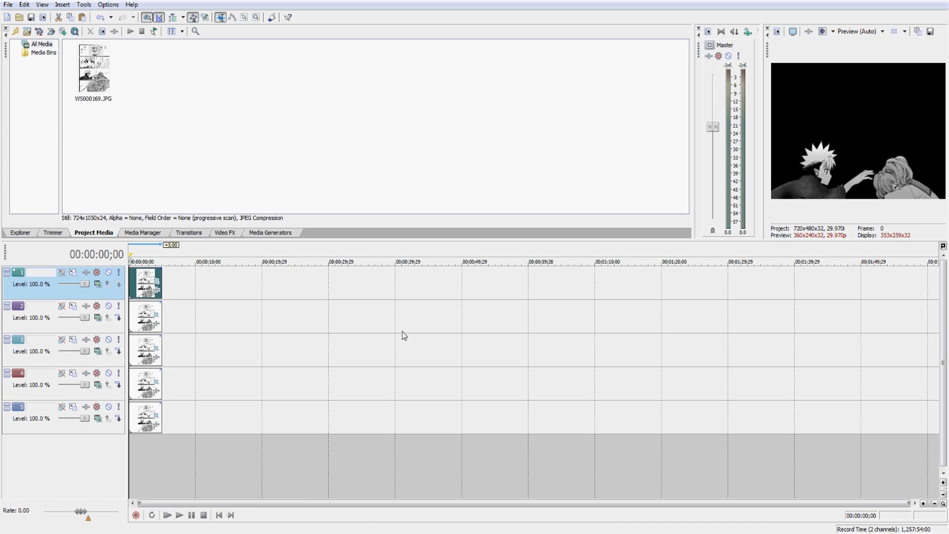
pyautogui.moveTo(921, 203)
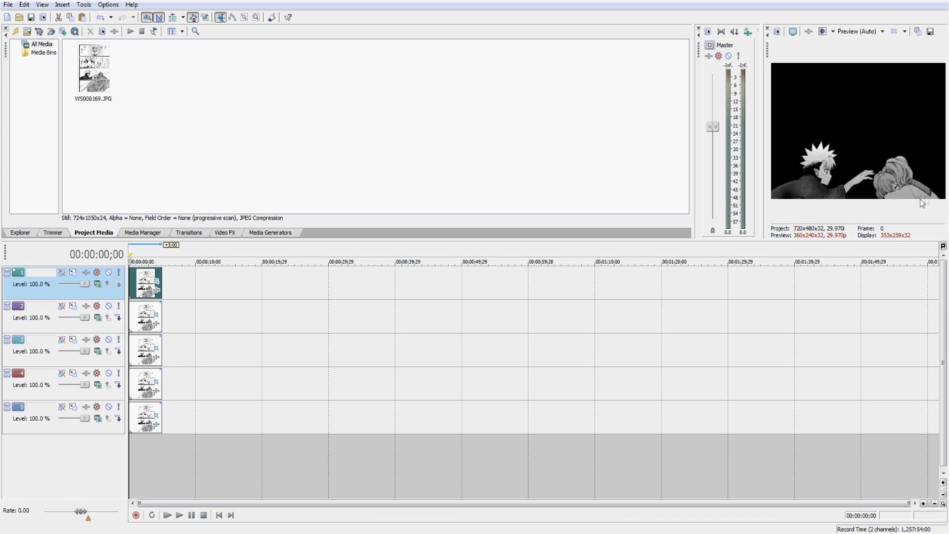
pyautogui.moveTo(279, 401)
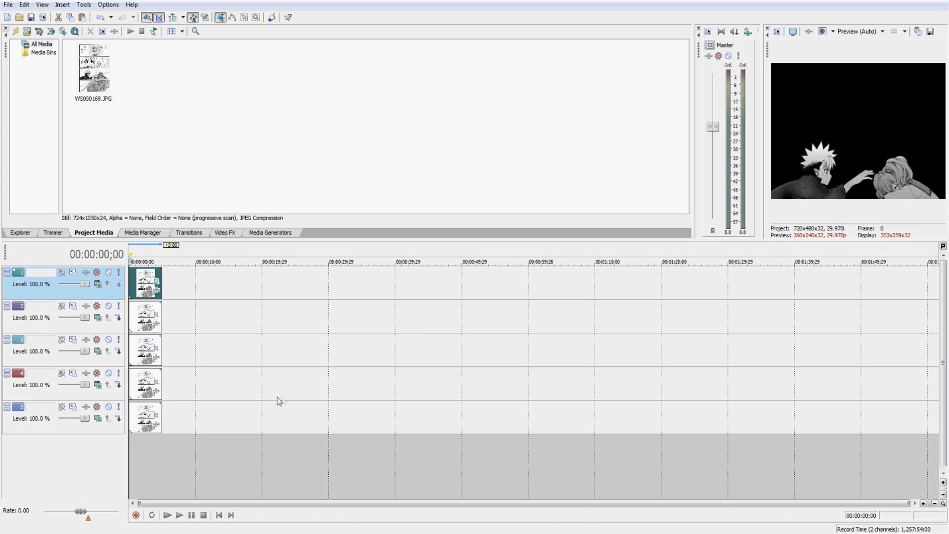
pyautogui.moveTo(202, 386)
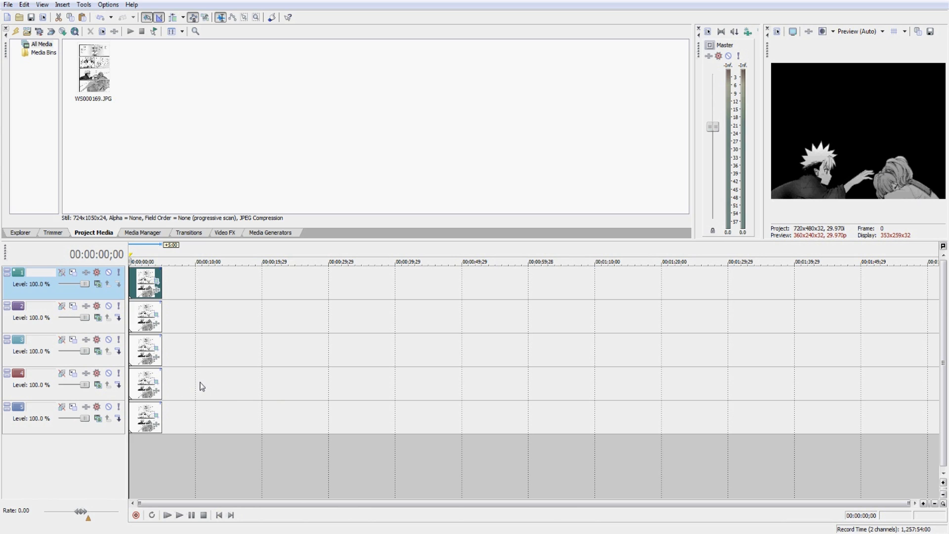
pyautogui.moveTo(192, 325)
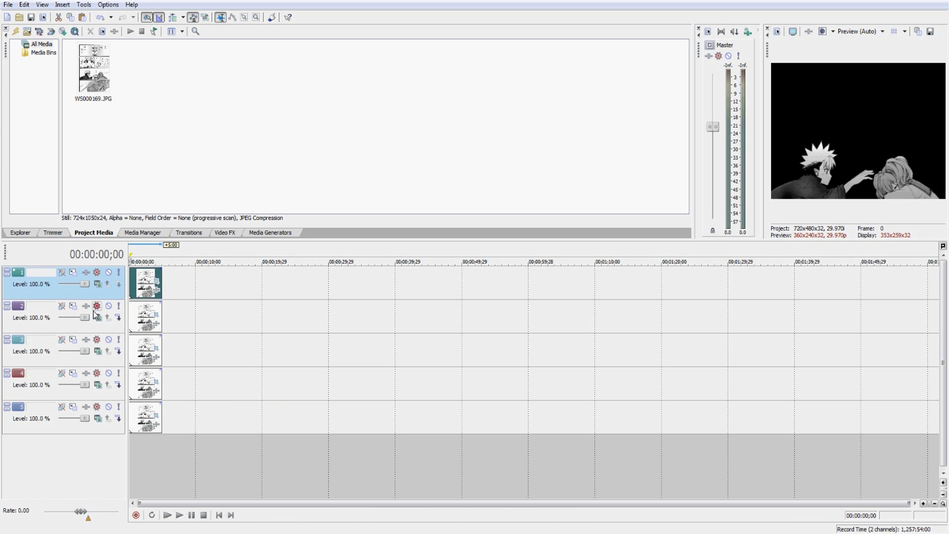
pyautogui.moveTo(86, 308)
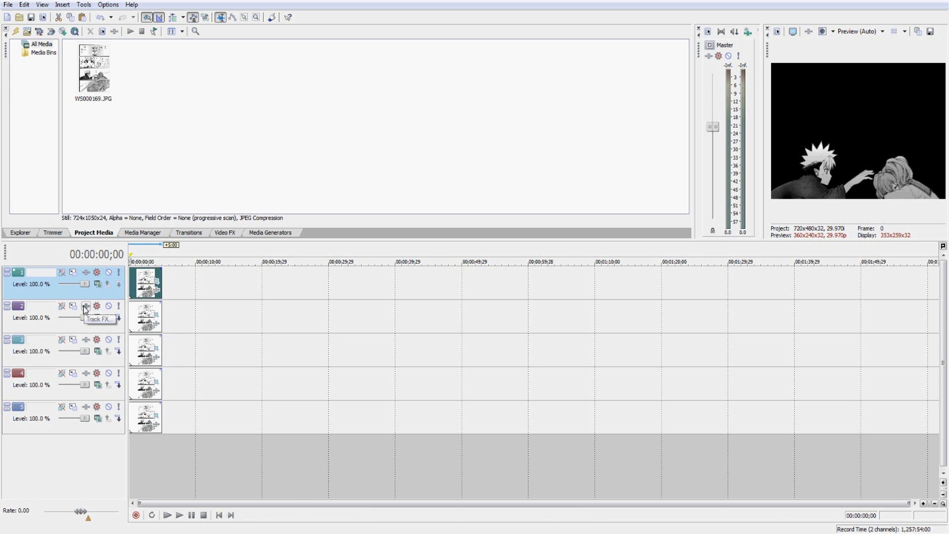
pyautogui.moveTo(175, 411)
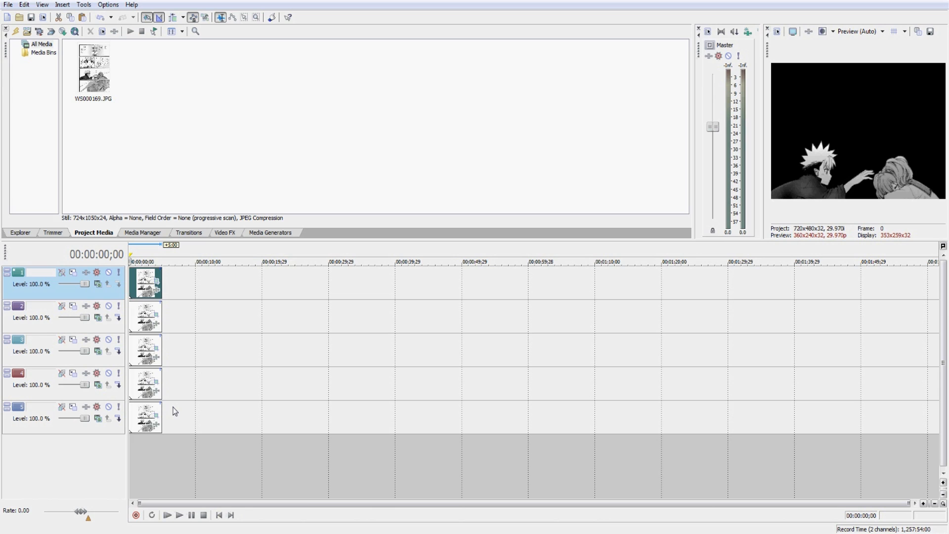
pyautogui.moveTo(775, 246)
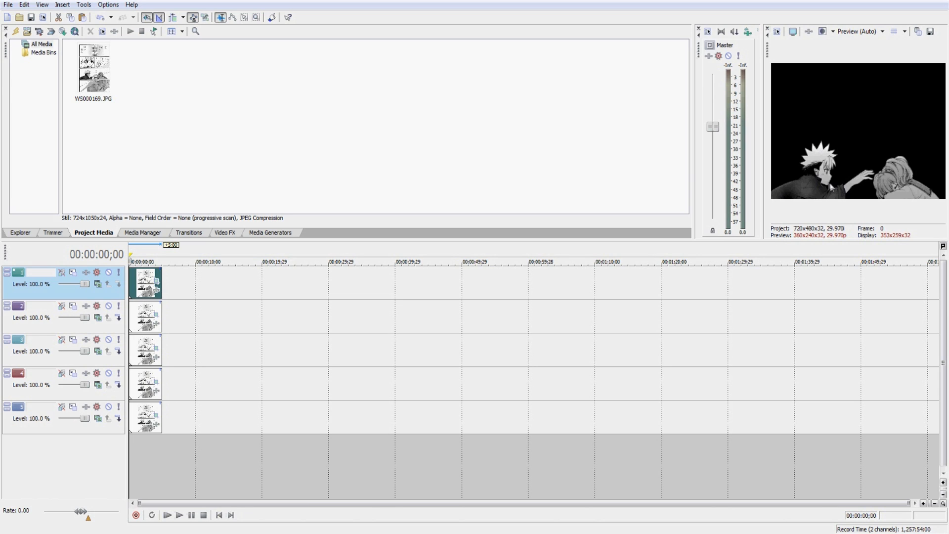
pyautogui.moveTo(830, 195)
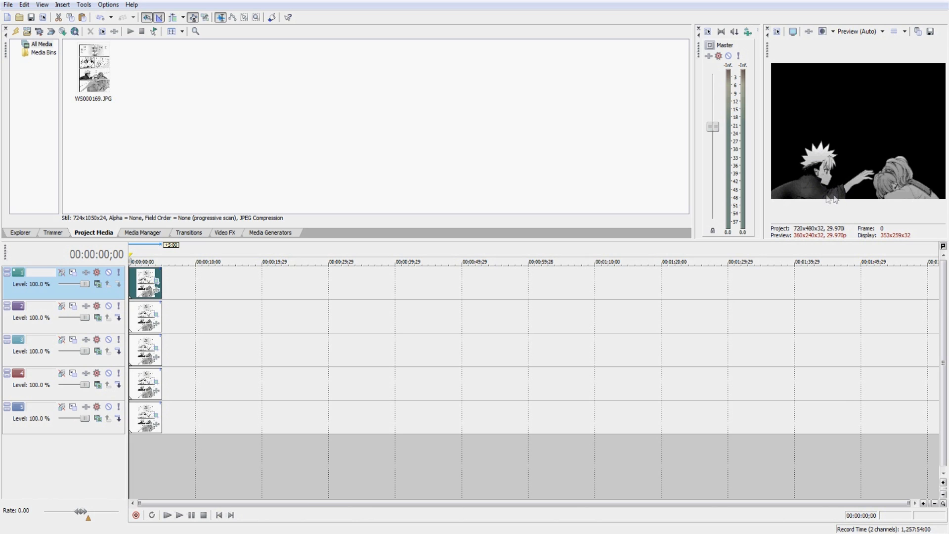
pyautogui.moveTo(828, 185)
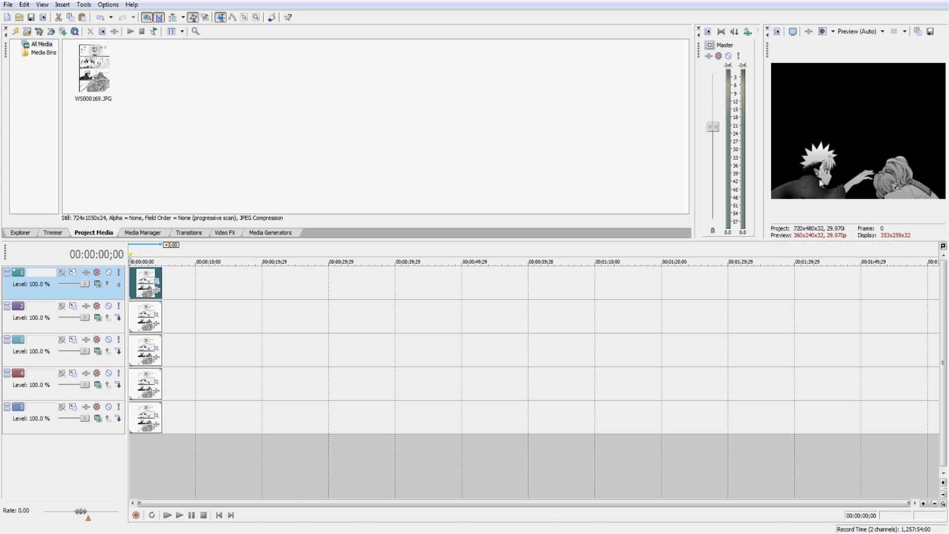
pyautogui.moveTo(805, 214)
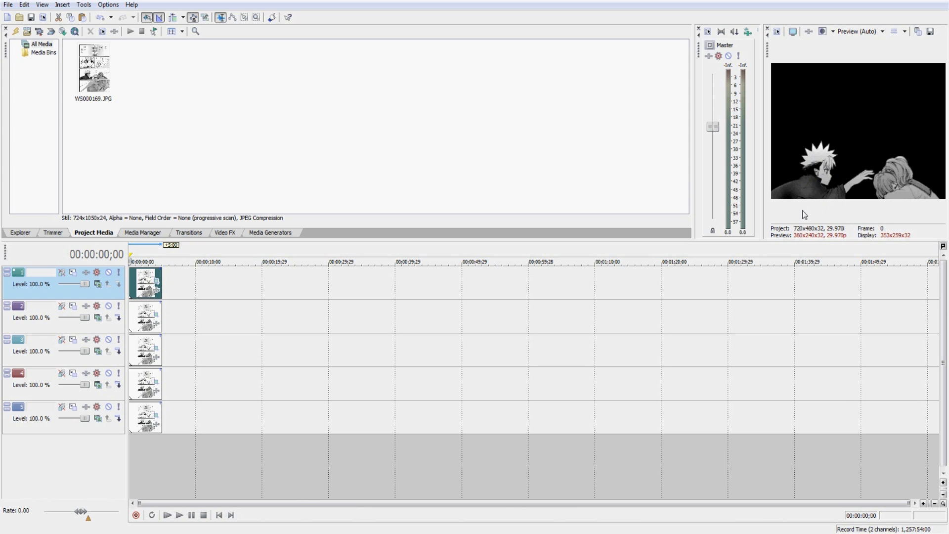
pyautogui.moveTo(784, 220)
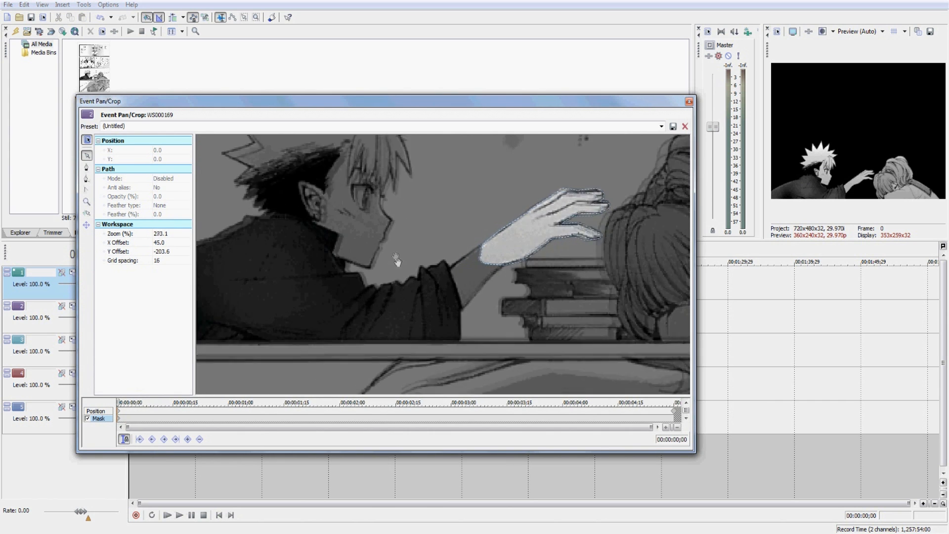
# Scroll the Pan/Crop view to show the second clip's reaching-hand mask region.
pyautogui.scroll(-3)
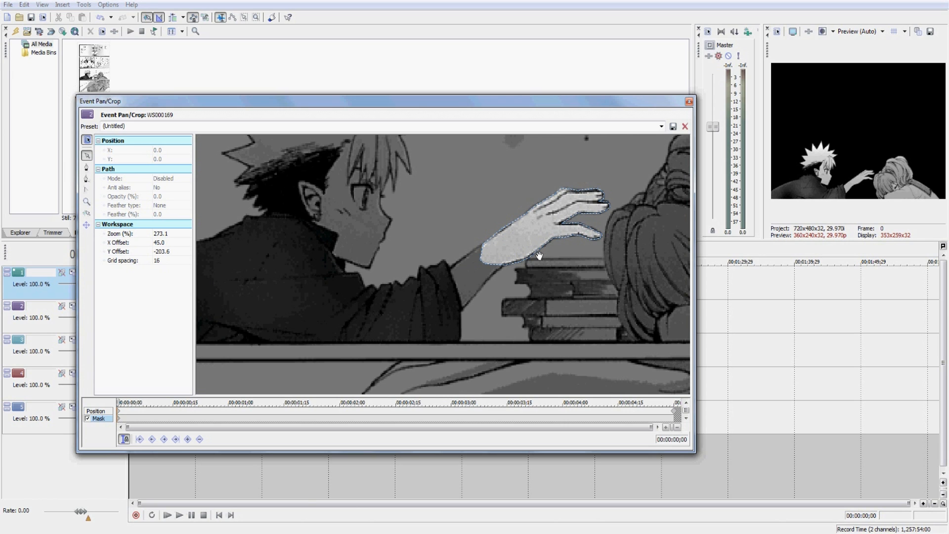
pyautogui.moveTo(468, 251)
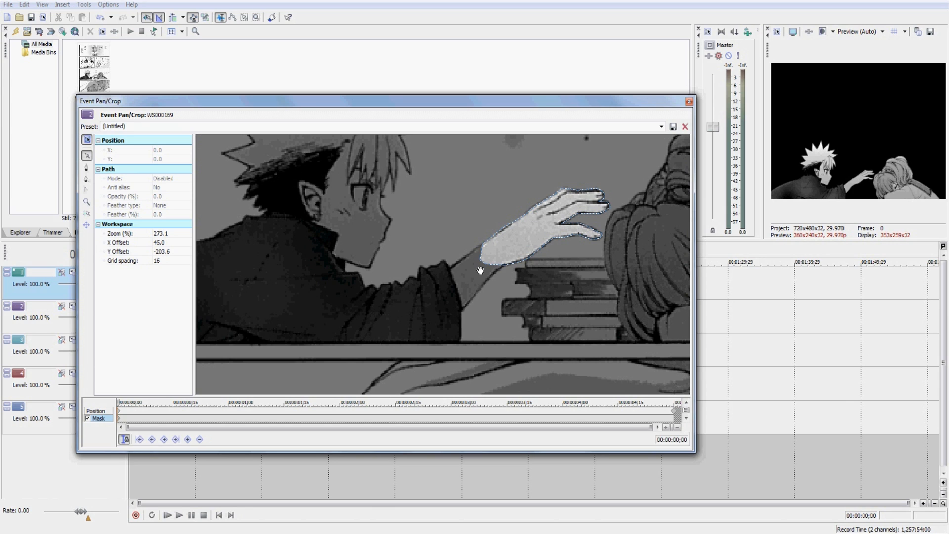
pyautogui.moveTo(472, 277)
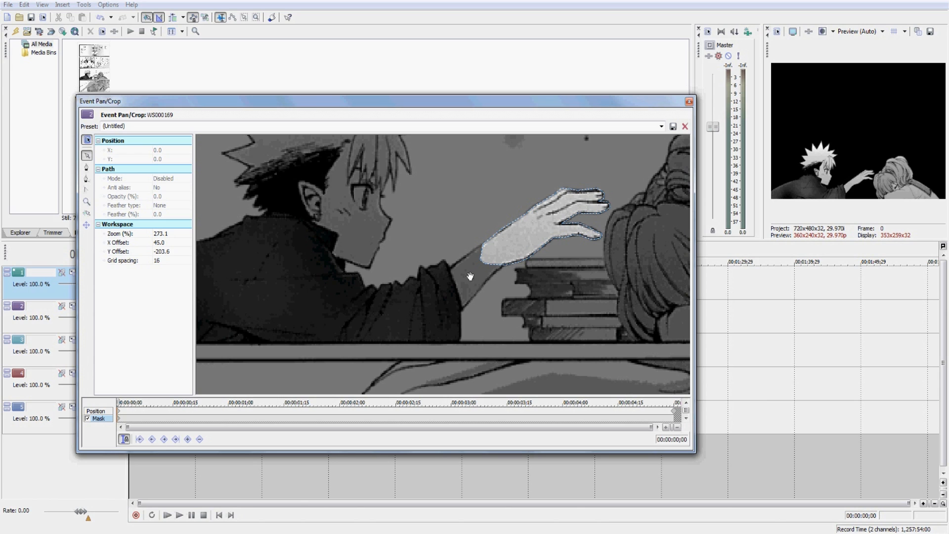
pyautogui.moveTo(526, 248)
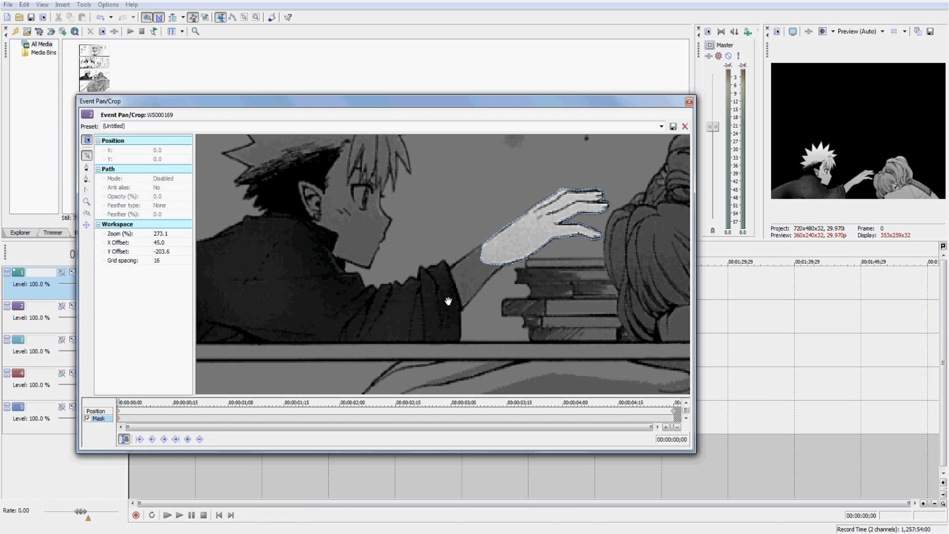
# Rotate the top track's arm layer about 2.5° at the end keyframe, preview it, and close Pan/Crop.
pyautogui.click(684, 125)
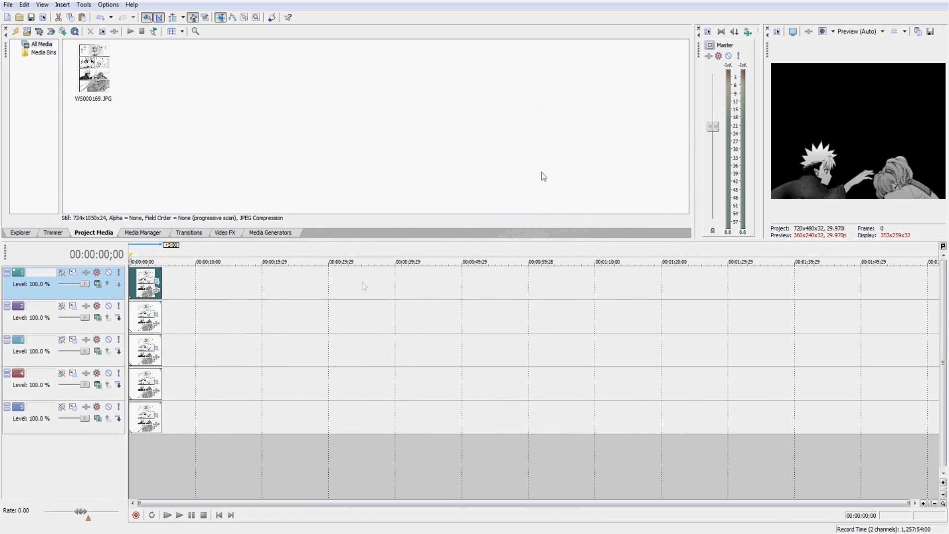
pyautogui.moveTo(207, 343)
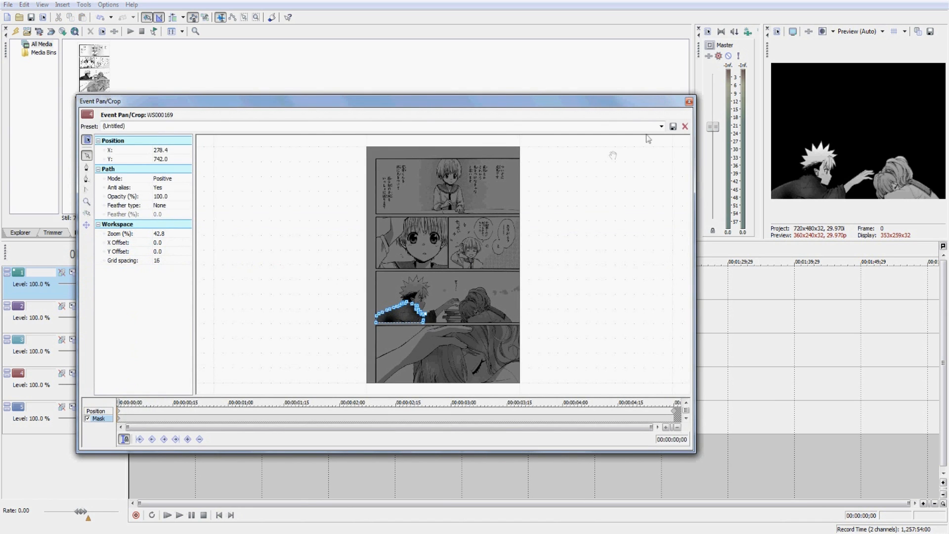
pyautogui.click(684, 126)
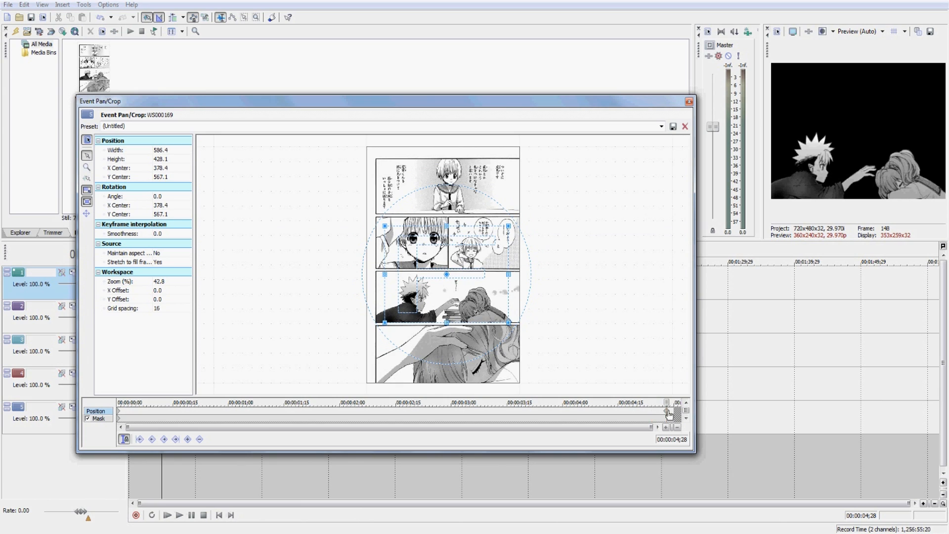
pyautogui.moveTo(658, 400)
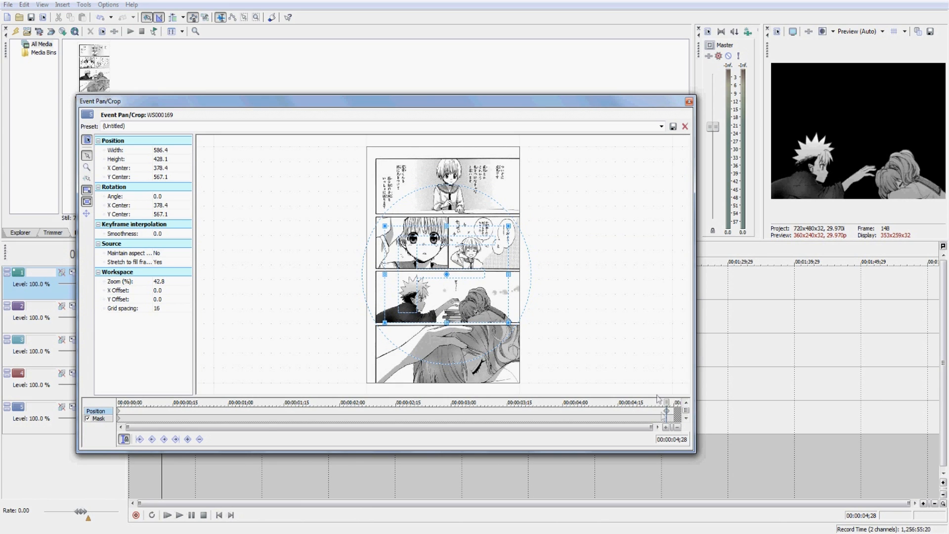
pyautogui.moveTo(610, 335)
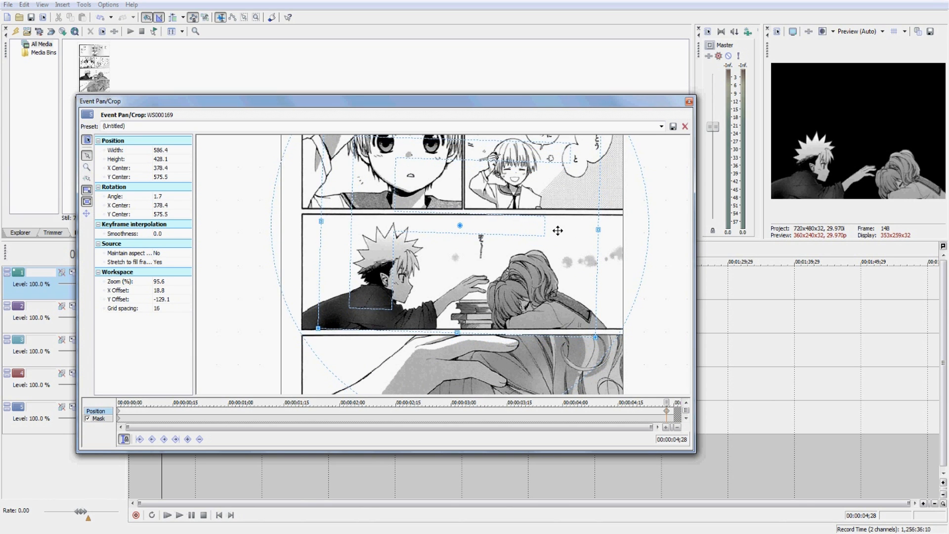
pyautogui.click(179, 515)
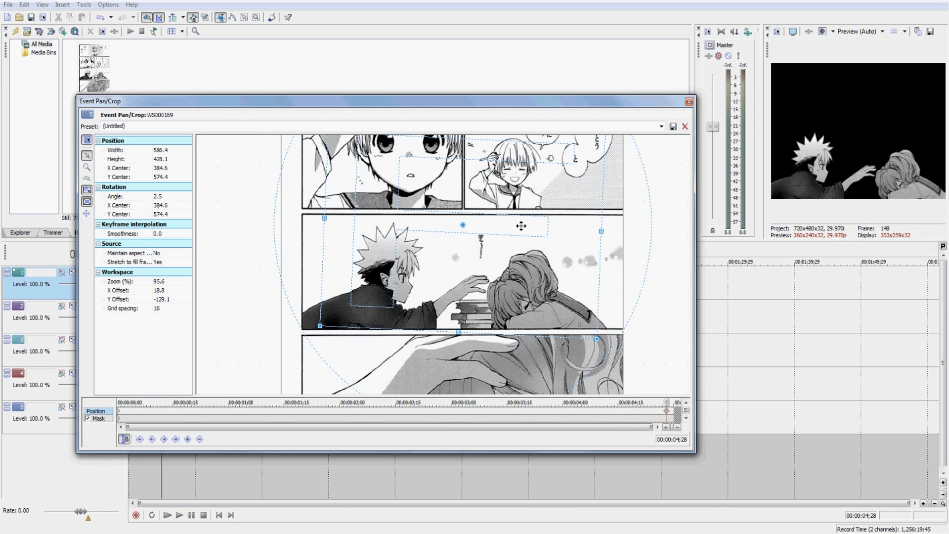
pyautogui.click(179, 515)
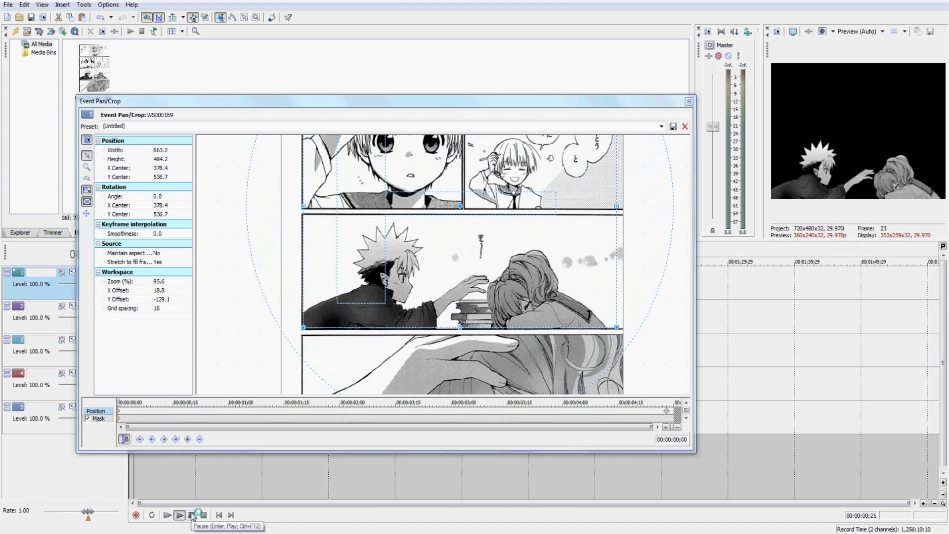
pyautogui.click(179, 515)
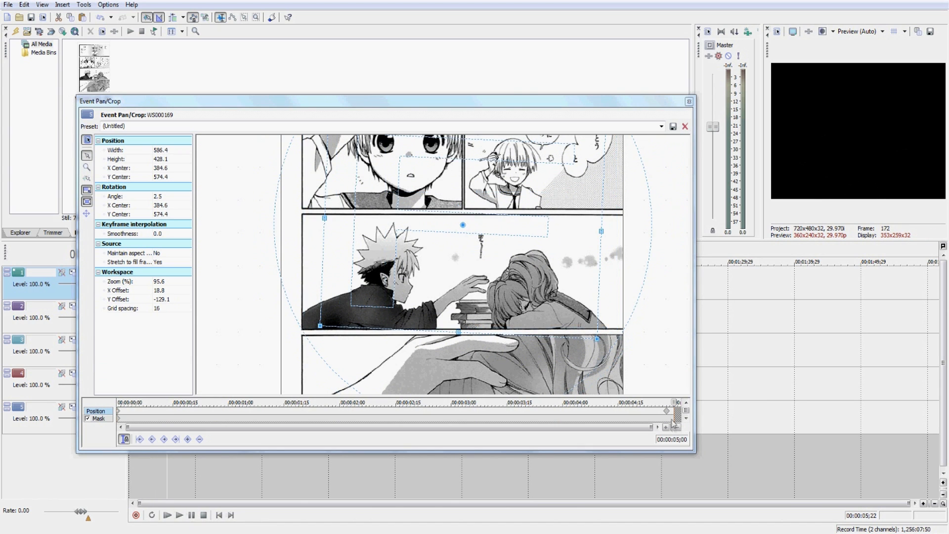
pyautogui.click(684, 125)
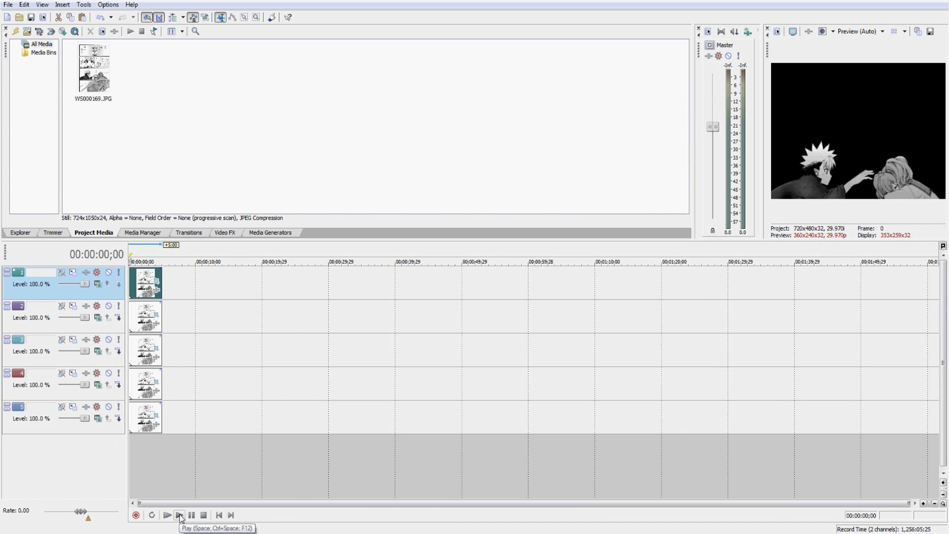
pyautogui.click(166, 515)
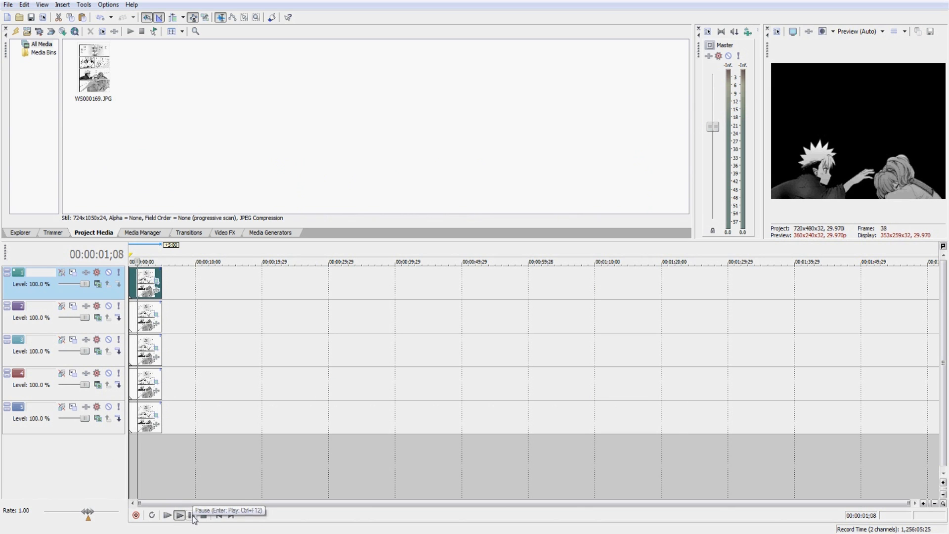
pyautogui.click(166, 515)
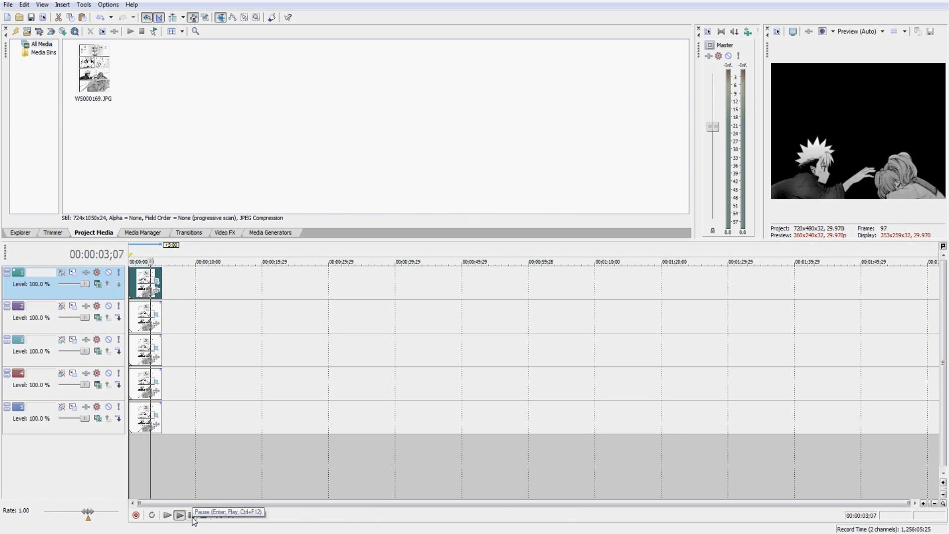
pyautogui.click(179, 515)
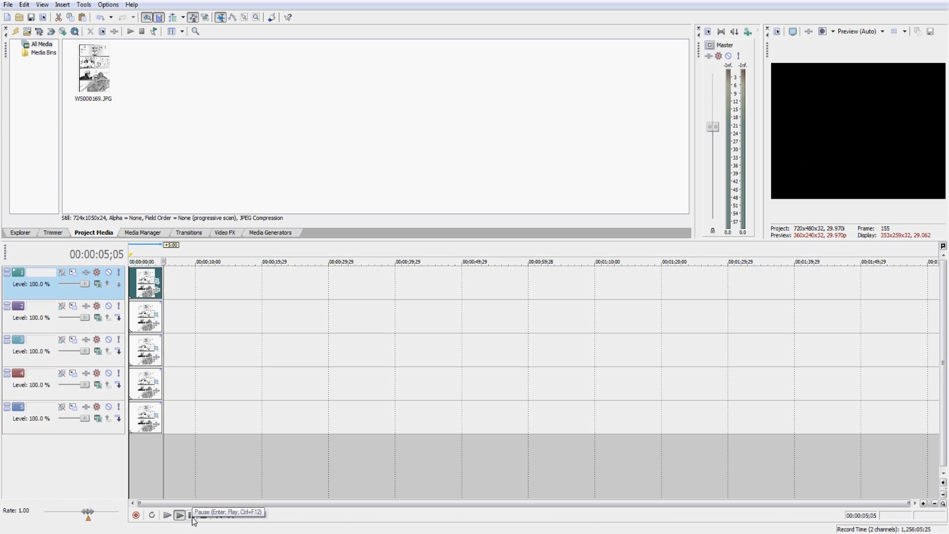
pyautogui.click(179, 515)
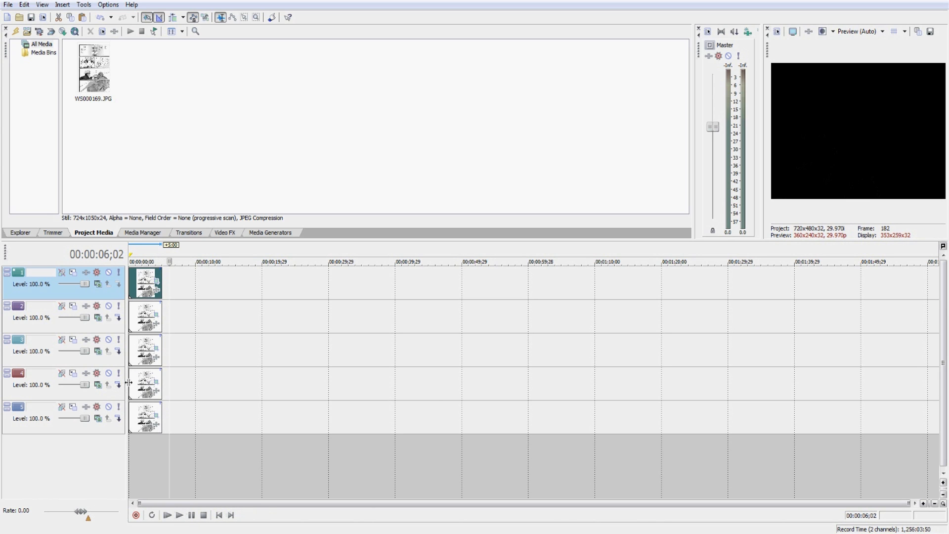
# Select the fourth track's clip and bring up its Pan/Crop settings for the −13° end rotation.
pyautogui.click(145, 385)
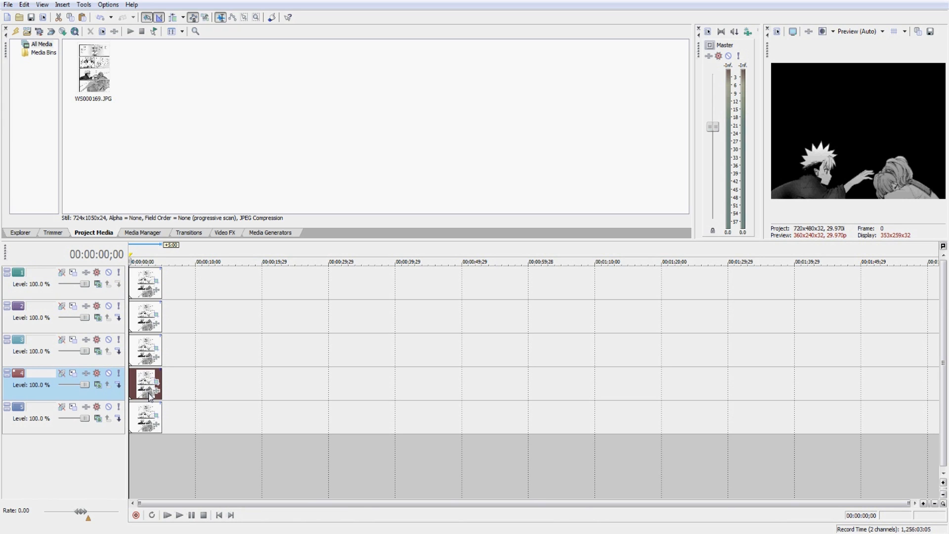
pyautogui.moveTo(232, 349)
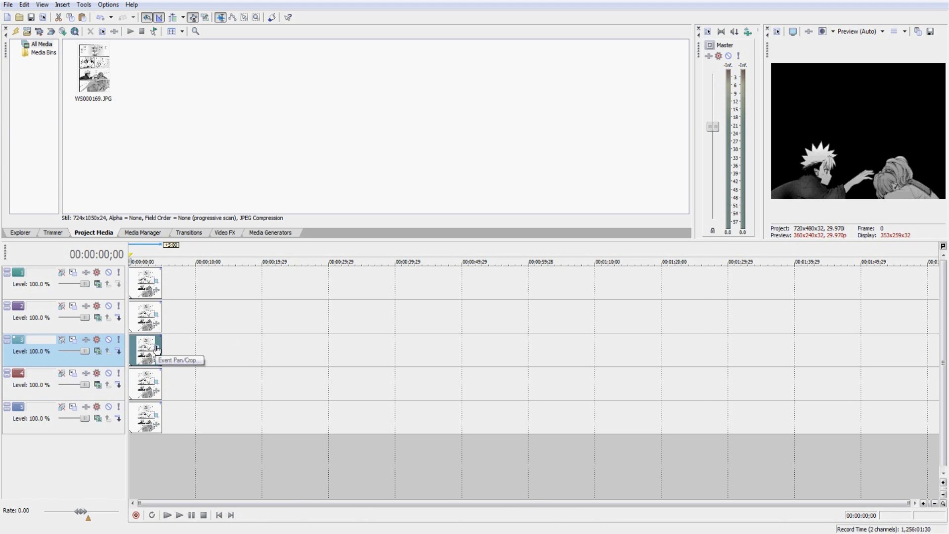
pyautogui.click(157, 348)
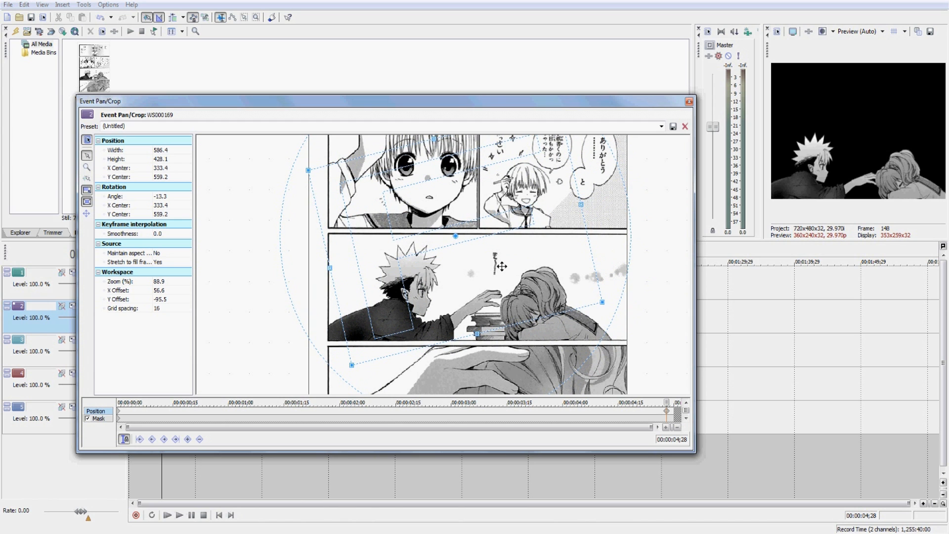
pyautogui.moveTo(856, 193)
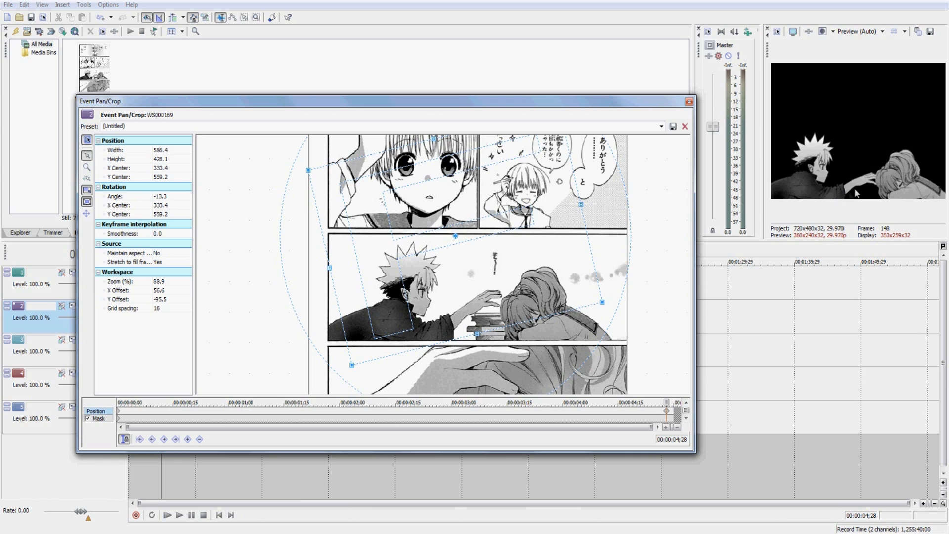
pyautogui.moveTo(603, 259)
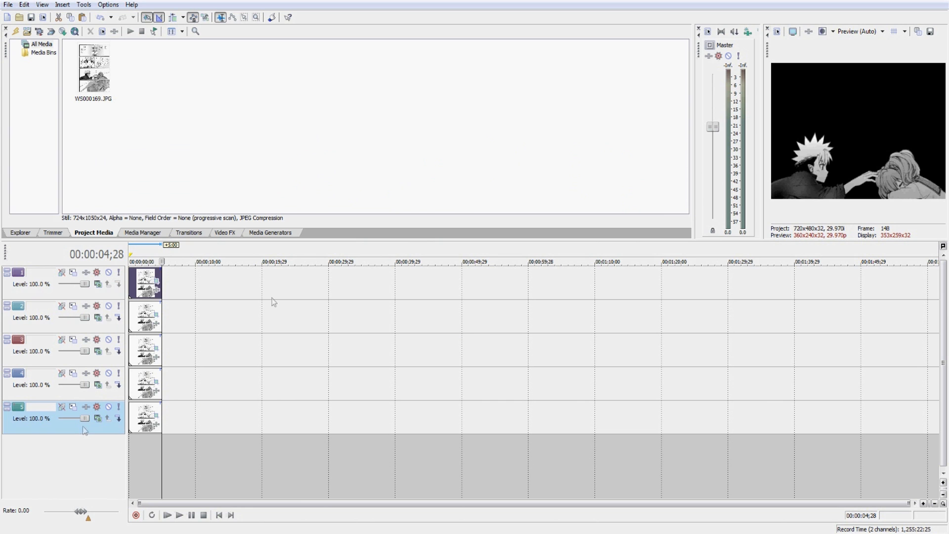
pyautogui.moveTo(308, 480)
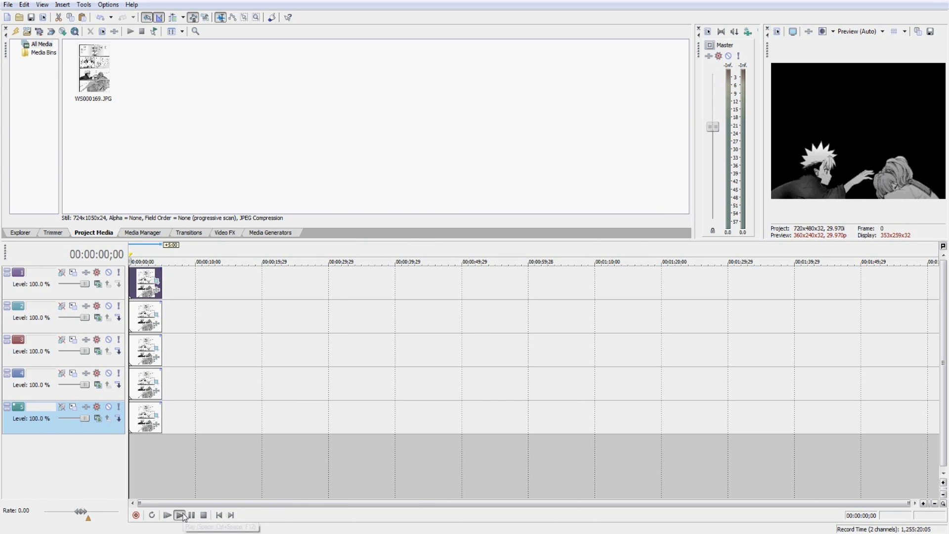
# Play the reordered petting animation from the start and stop playback.
pyautogui.click(166, 515)
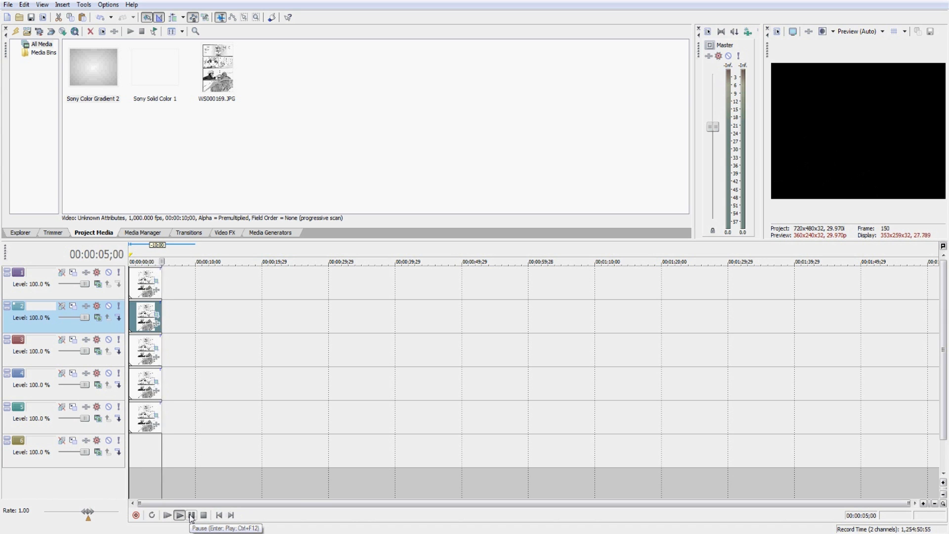
pyautogui.click(190, 515)
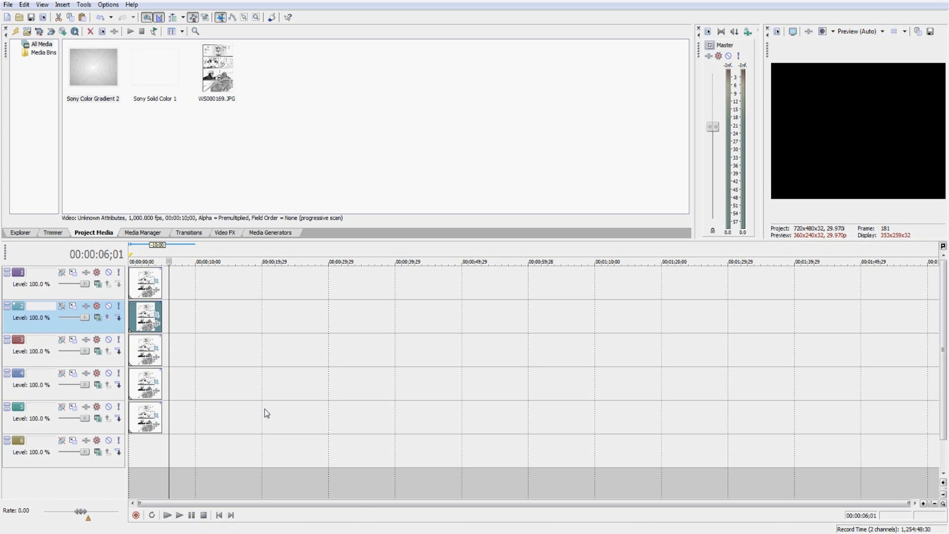
pyautogui.moveTo(271, 406)
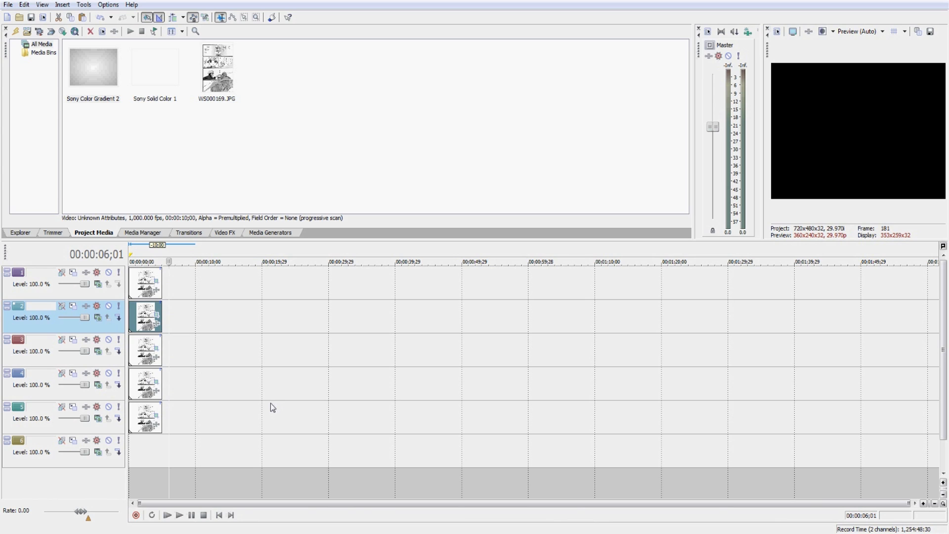
pyautogui.moveTo(271, 438)
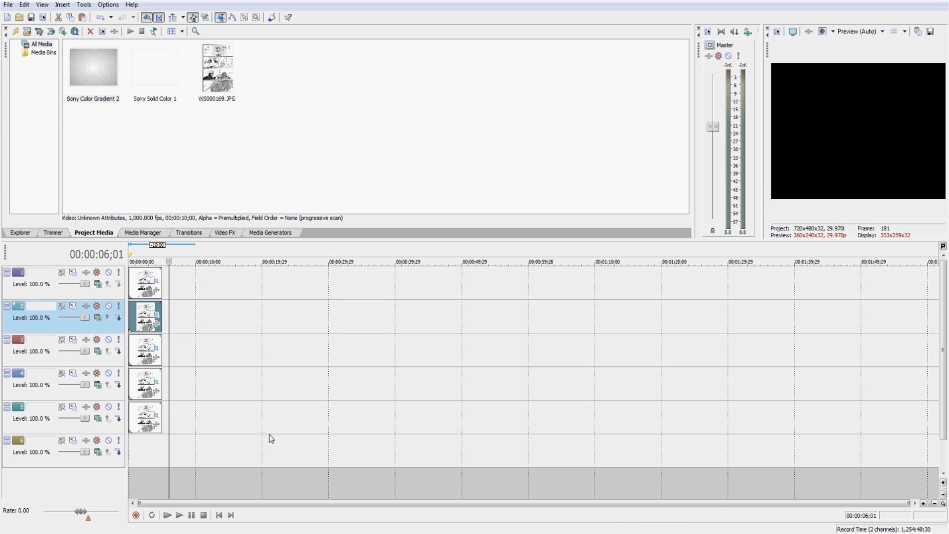